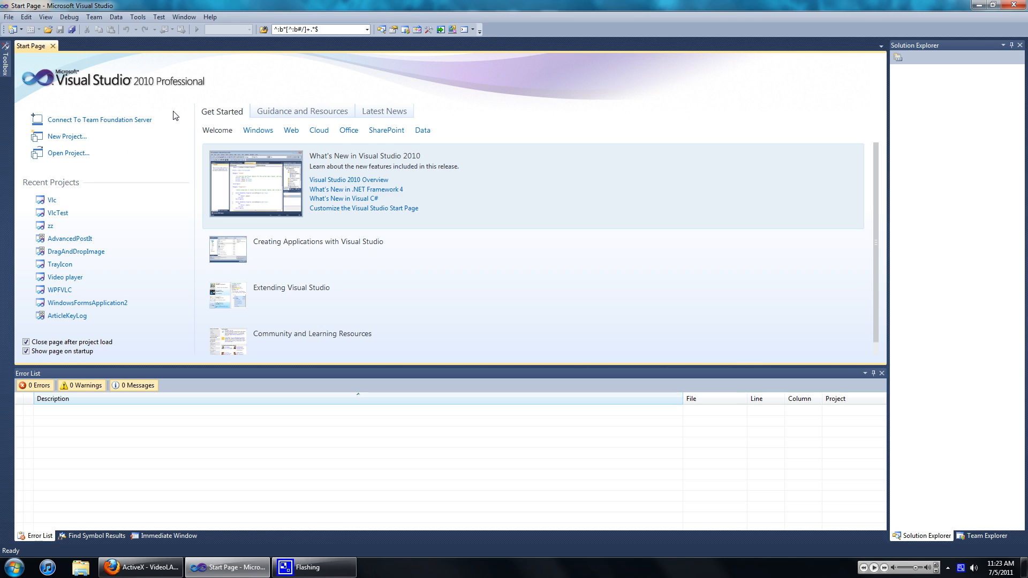
mouse_move(14, 30)
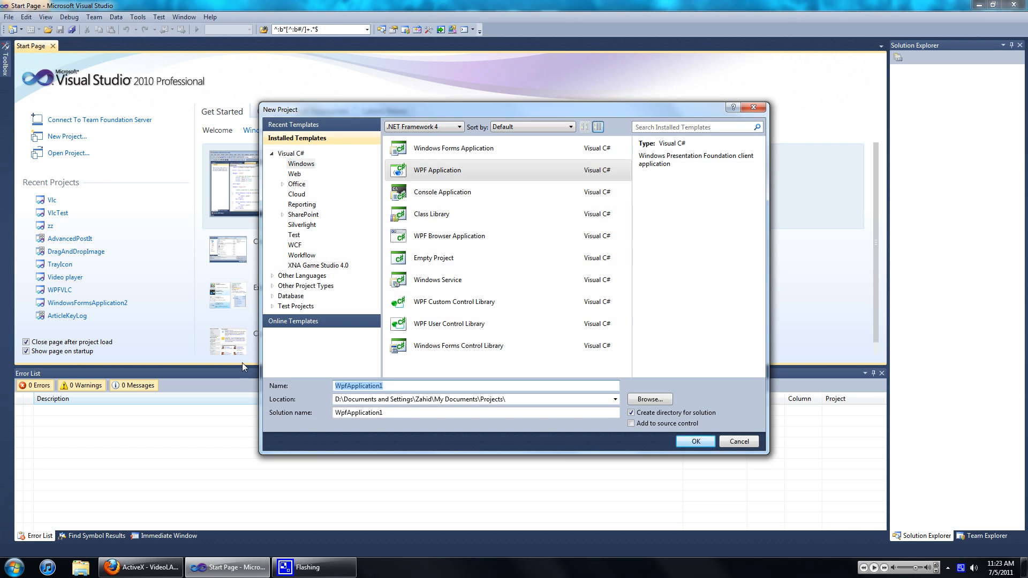
mouse_move(529, 177)
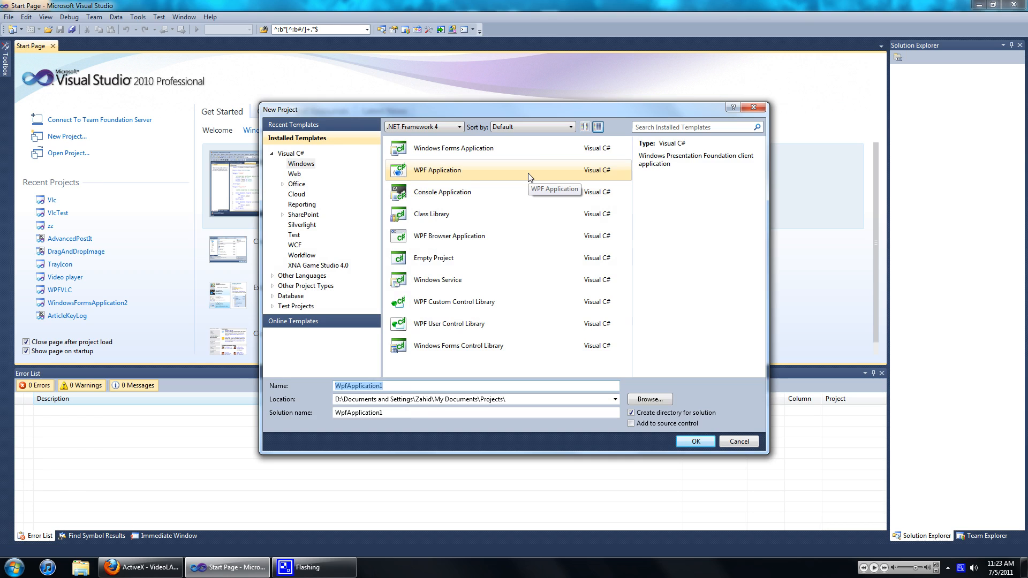
Step: Create a new Visual C# WPF Application project named VlcTest
text(Vlc)
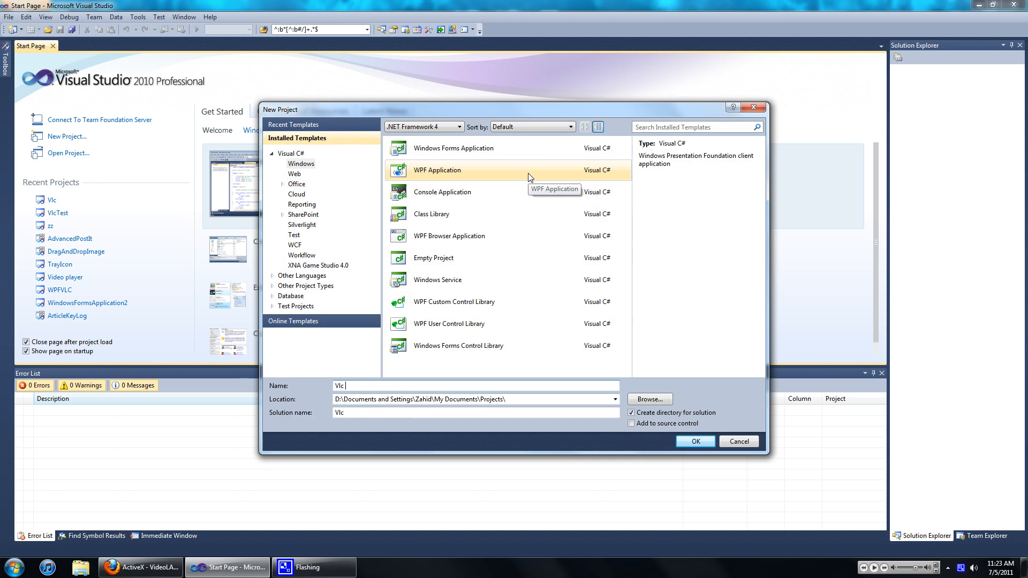
click(694, 441)
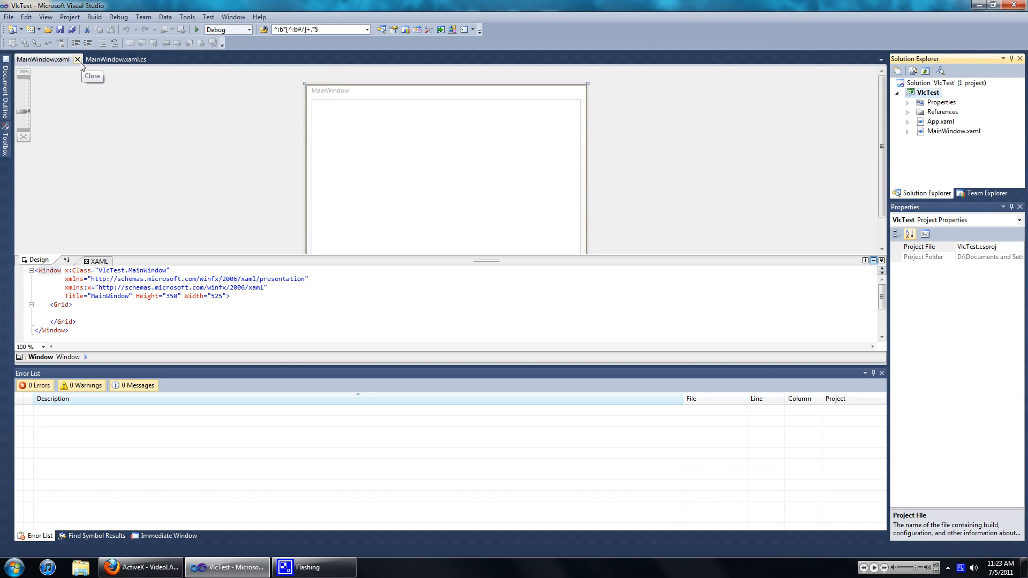
Step: Add a Windows Forms User Control named Vlc to the VlcTest project via Add > New Item
click(77, 59)
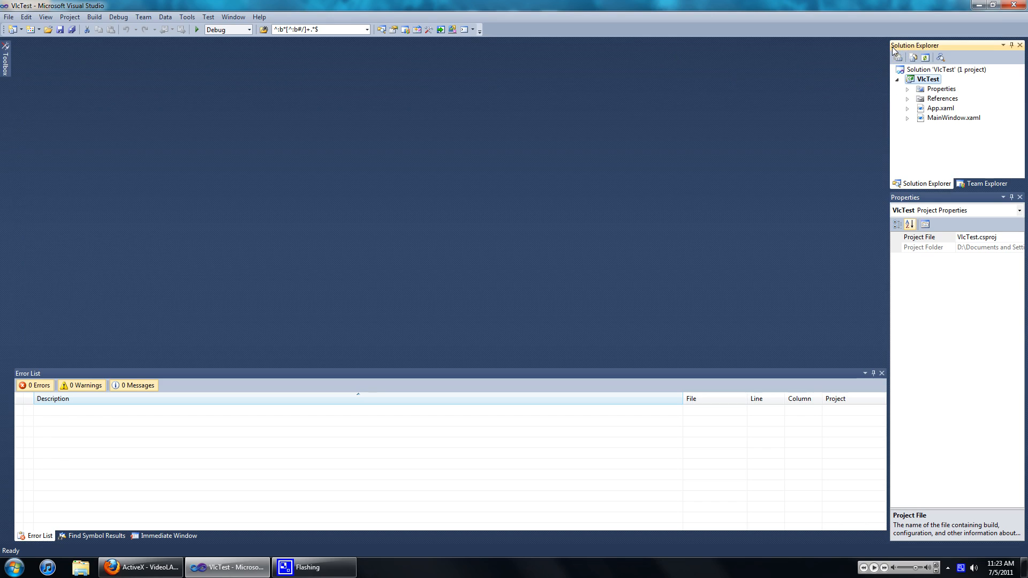
right_click(928, 78)
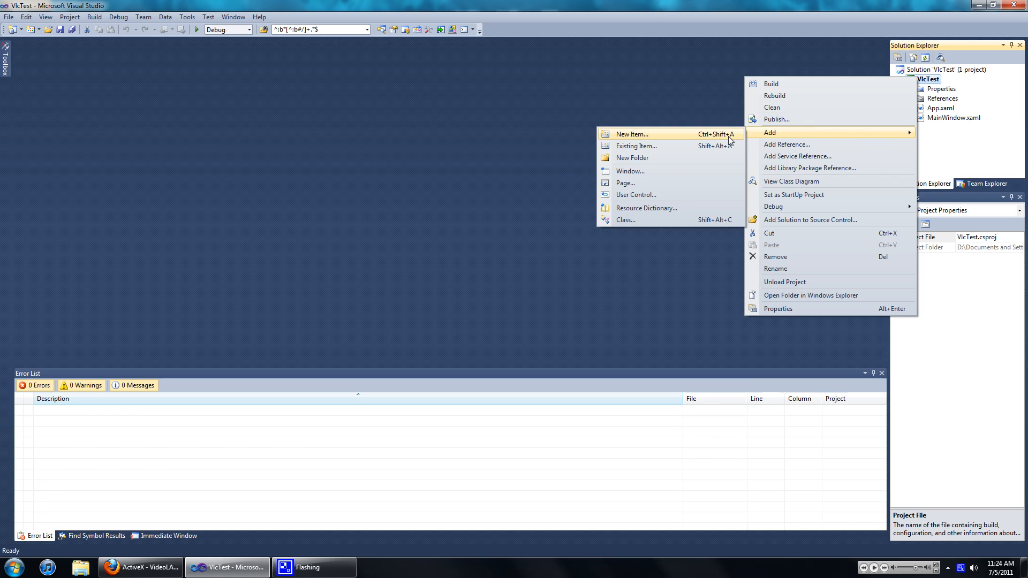
click(631, 135)
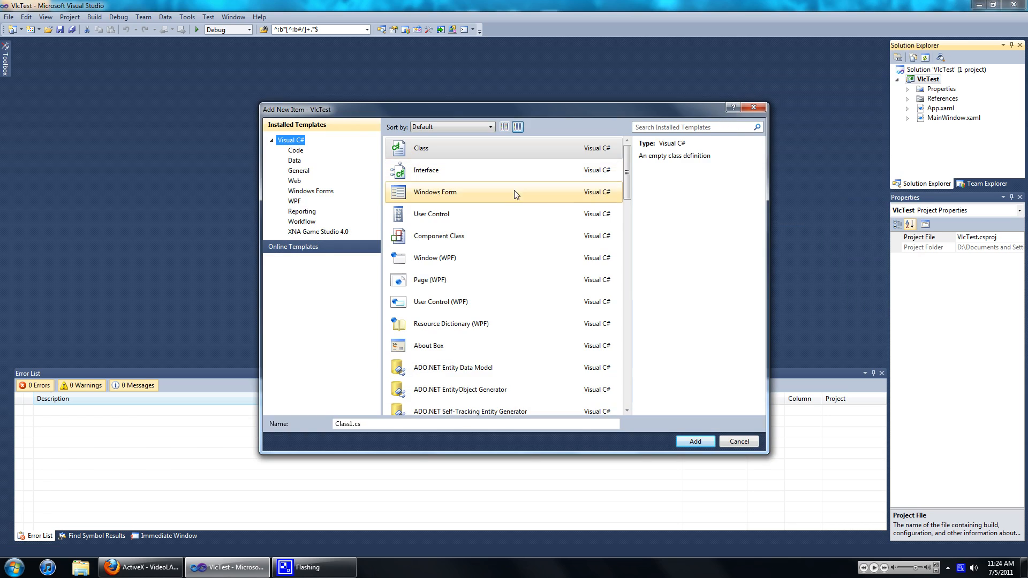
click(431, 214)
text(Vlc)
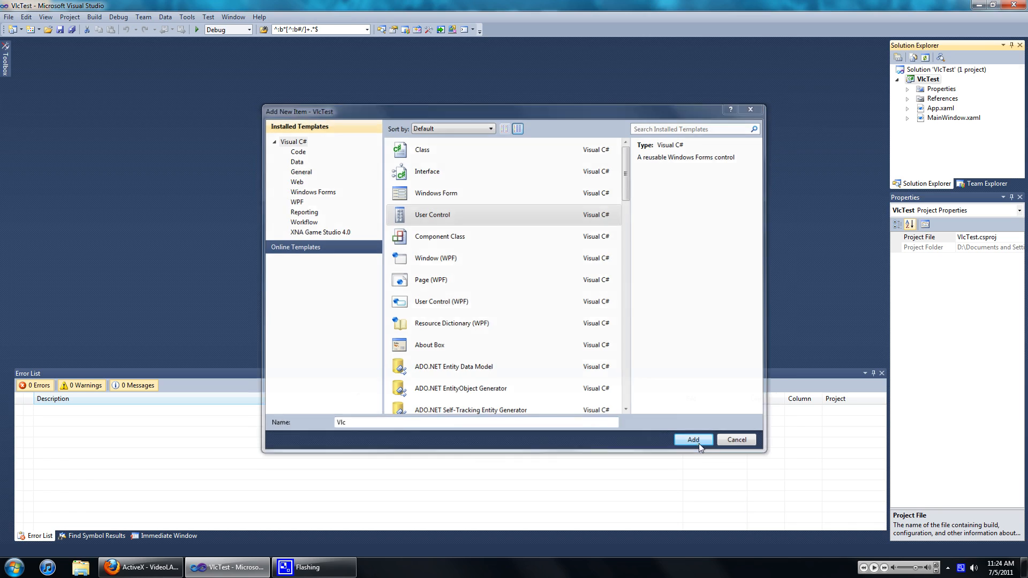
click(693, 439)
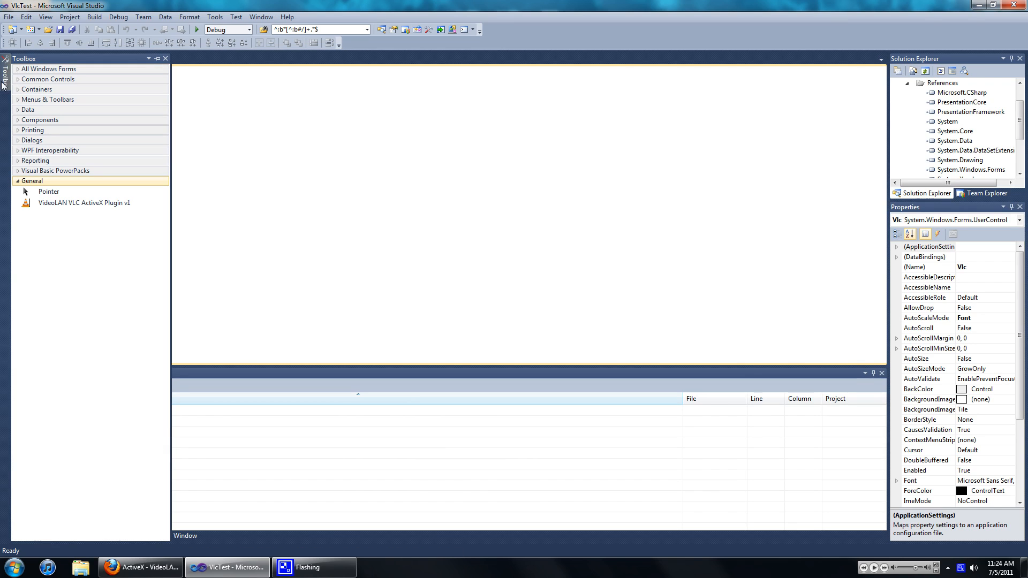
mouse_move(60, 286)
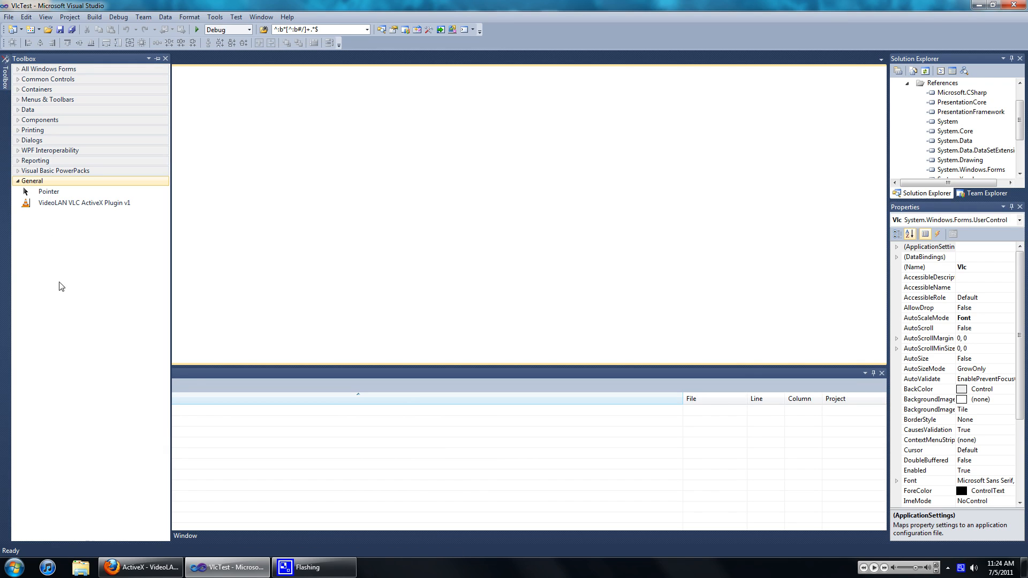
Step: Add the VideoLAN VLC ActiveX Plugin v1 COM component to the Toolbox through Choose Items
right_click(59, 286)
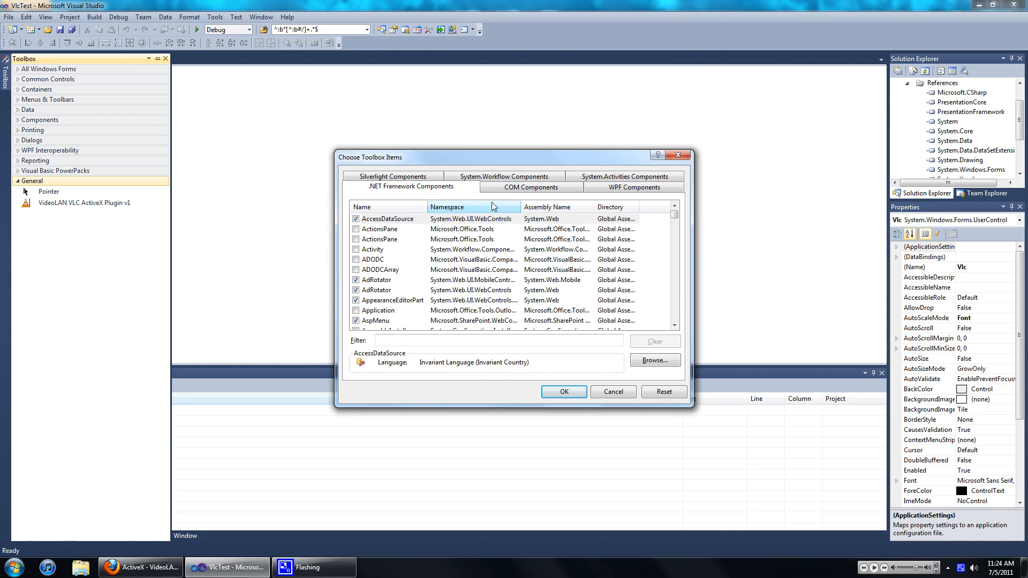
mouse_move(531, 186)
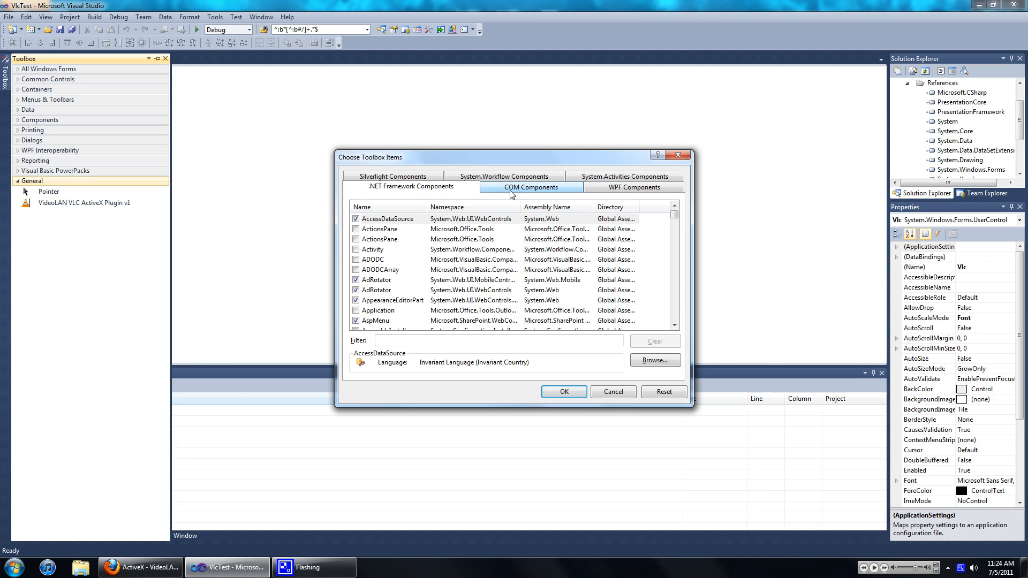
click(531, 186)
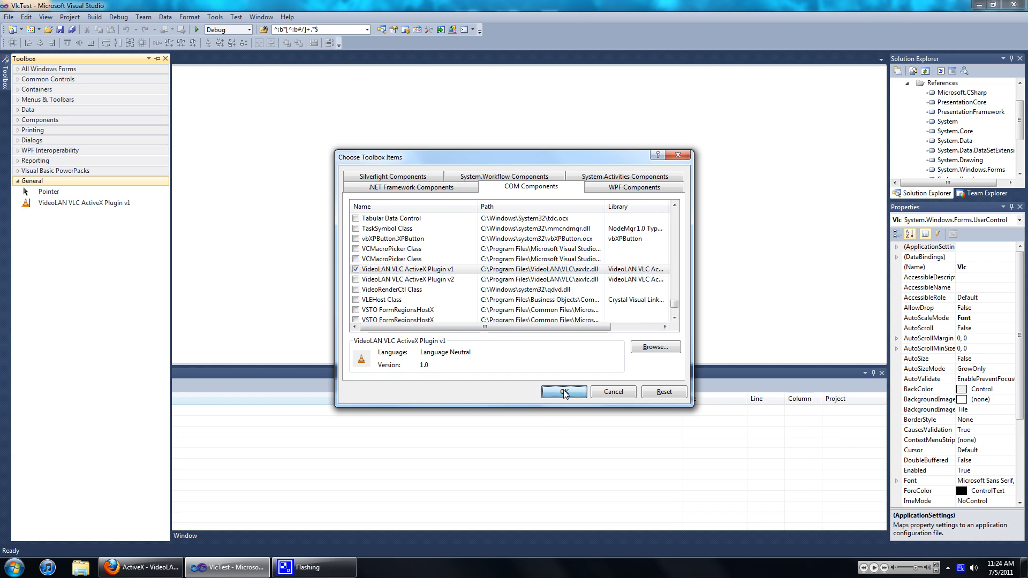
click(563, 392)
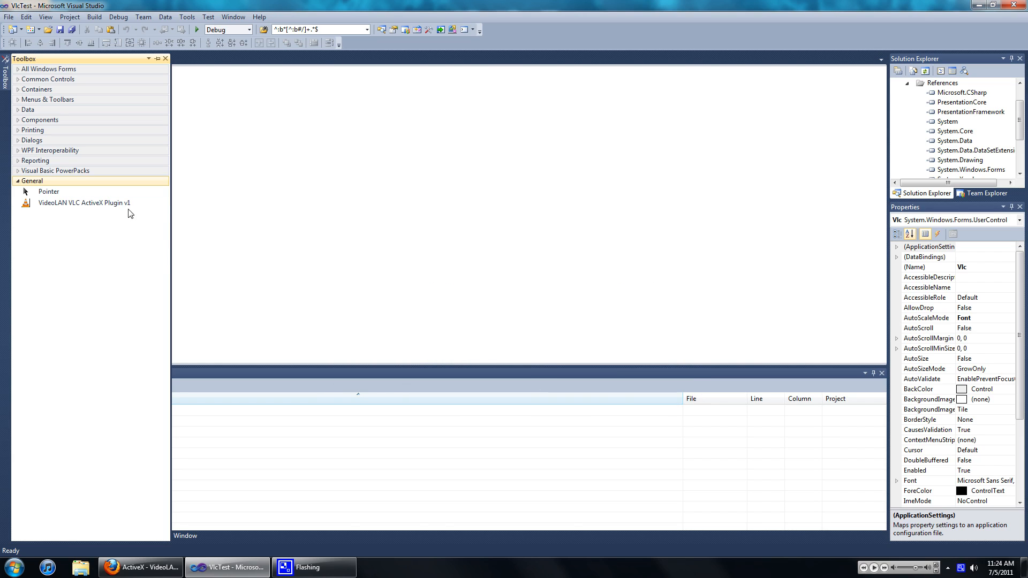
click(84, 202)
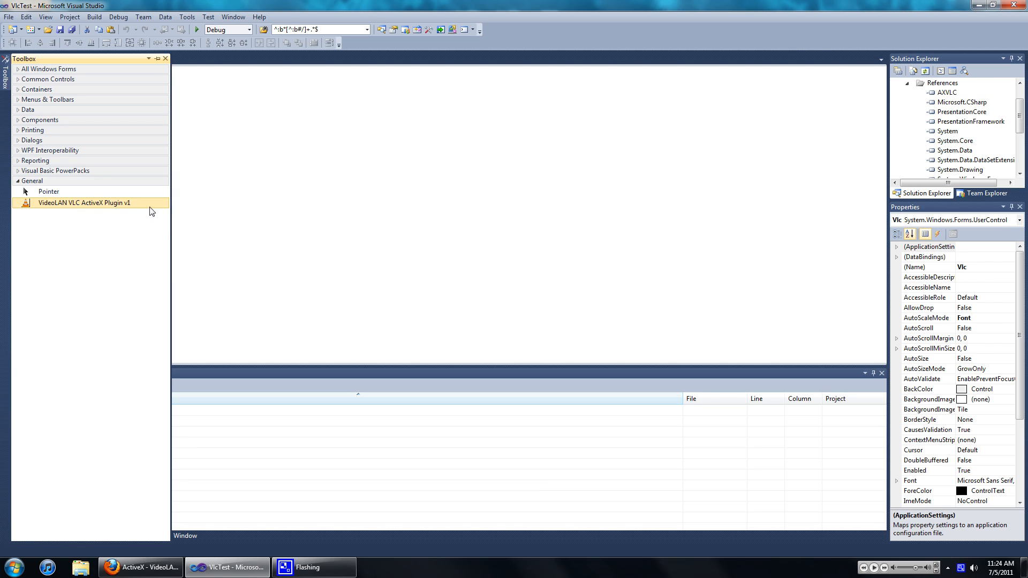
Step: Place the VLC plugin docked to fill the Vlc control, save it, and build the solution
double_click(83, 202)
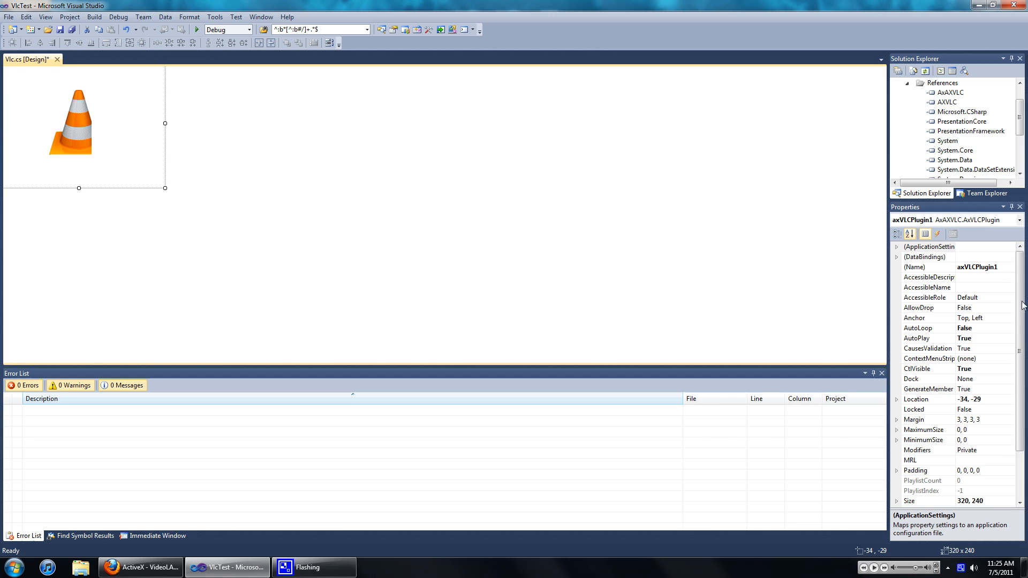
mouse_move(997, 381)
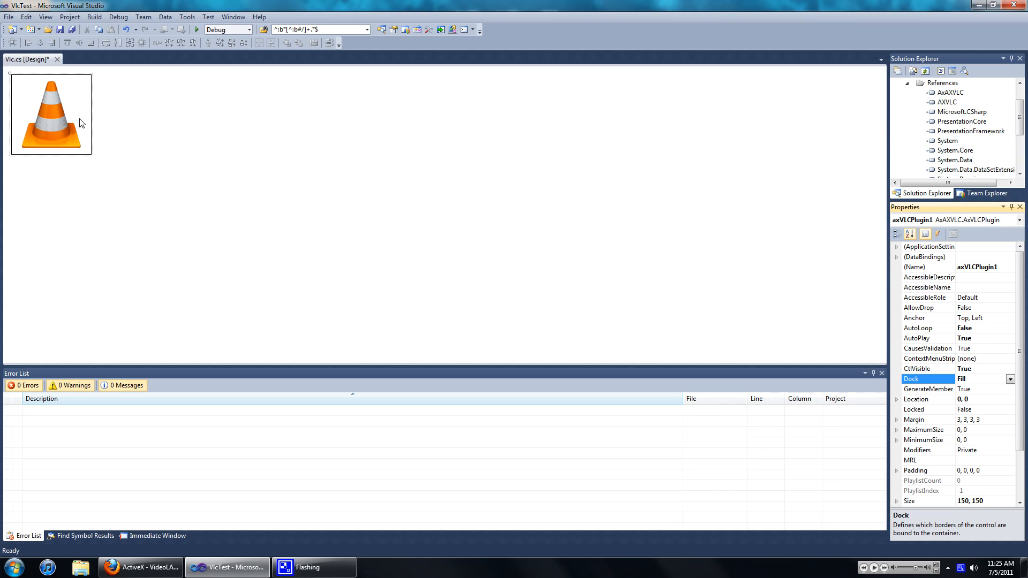
key(ctrl+s)
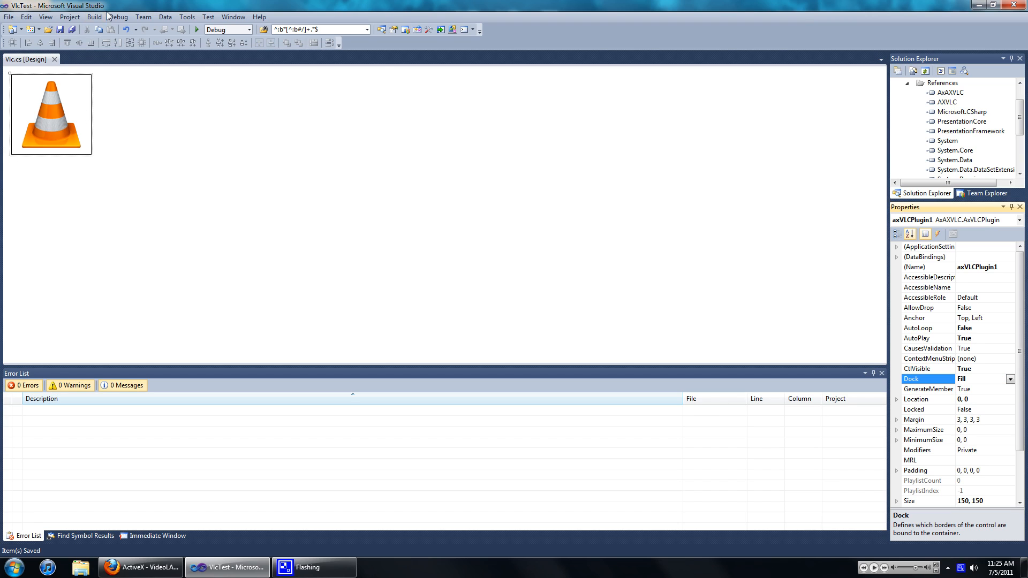
click(93, 16)
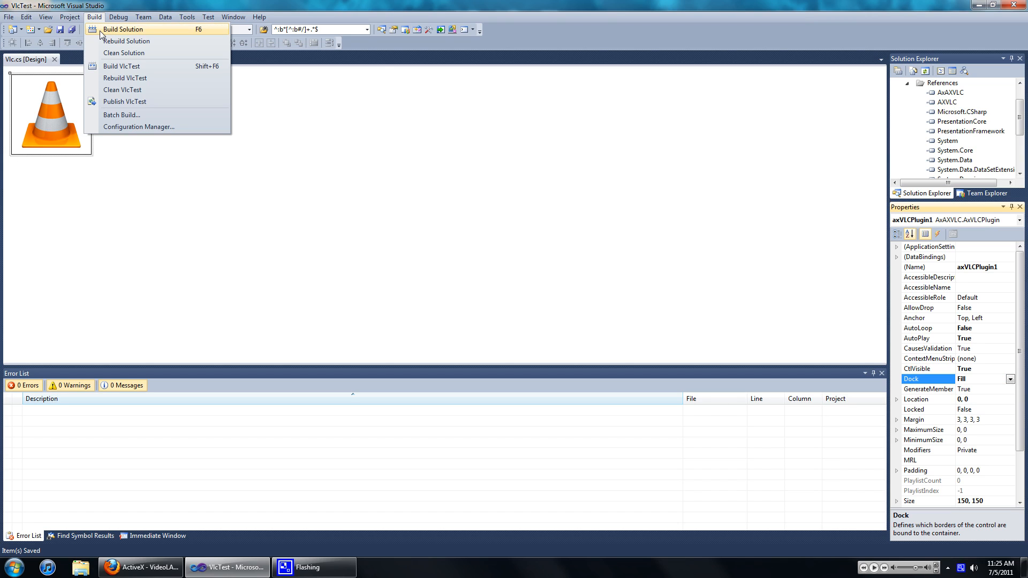
click(122, 29)
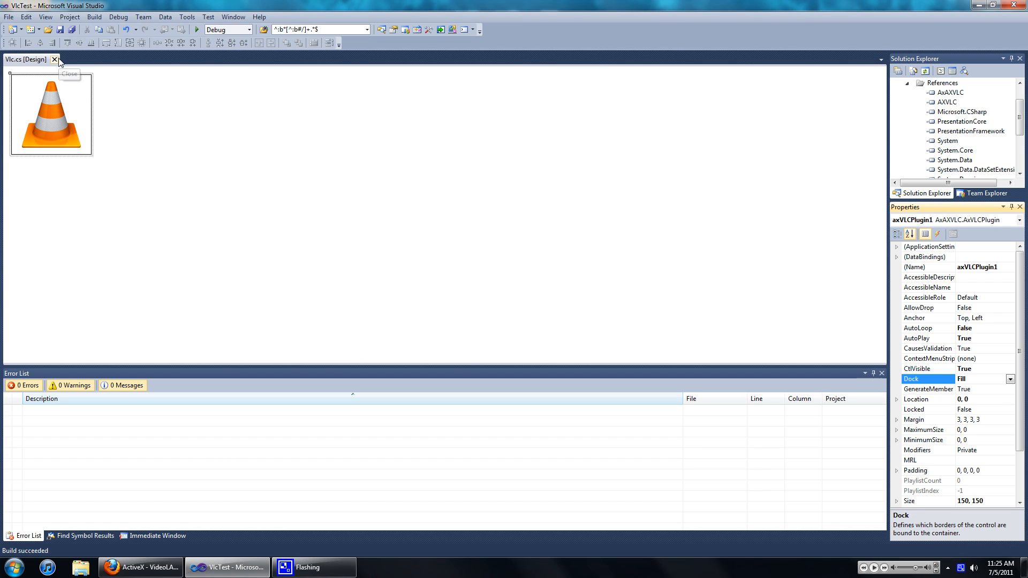
Step: Inspect the AxAXVLC and AXVLC references, then bring up the Add Reference dialog
click(55, 59)
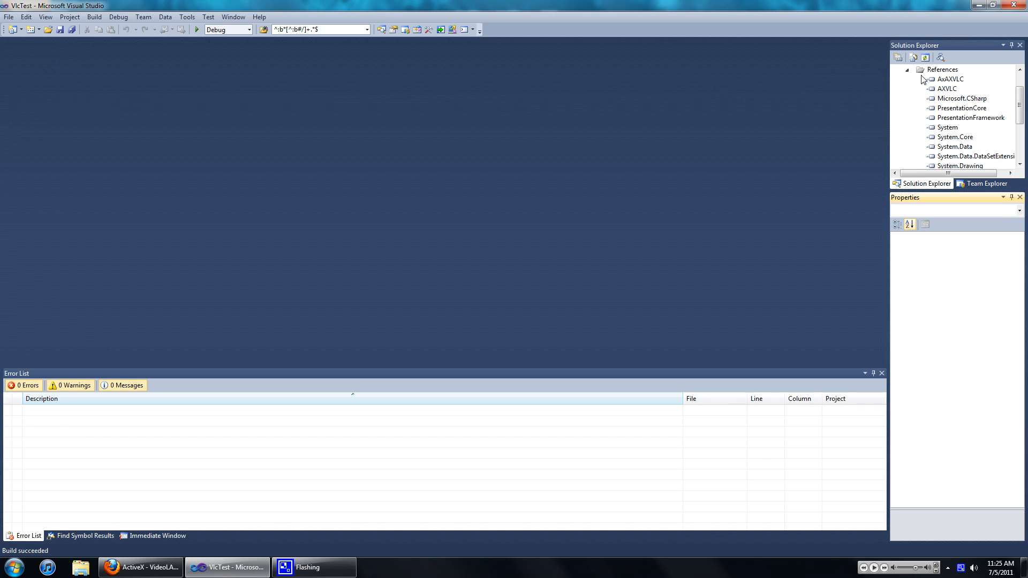
click(950, 78)
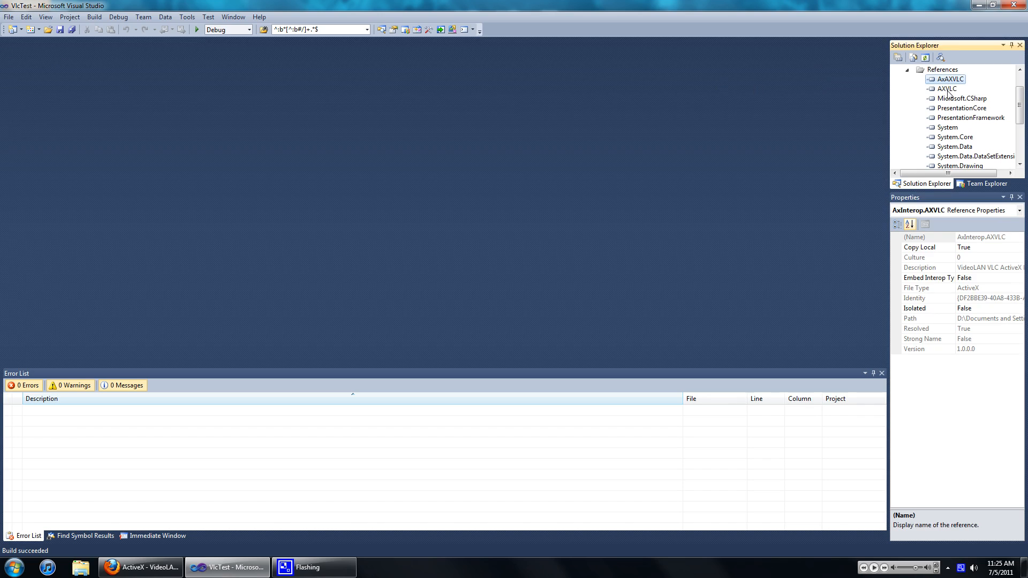
click(945, 89)
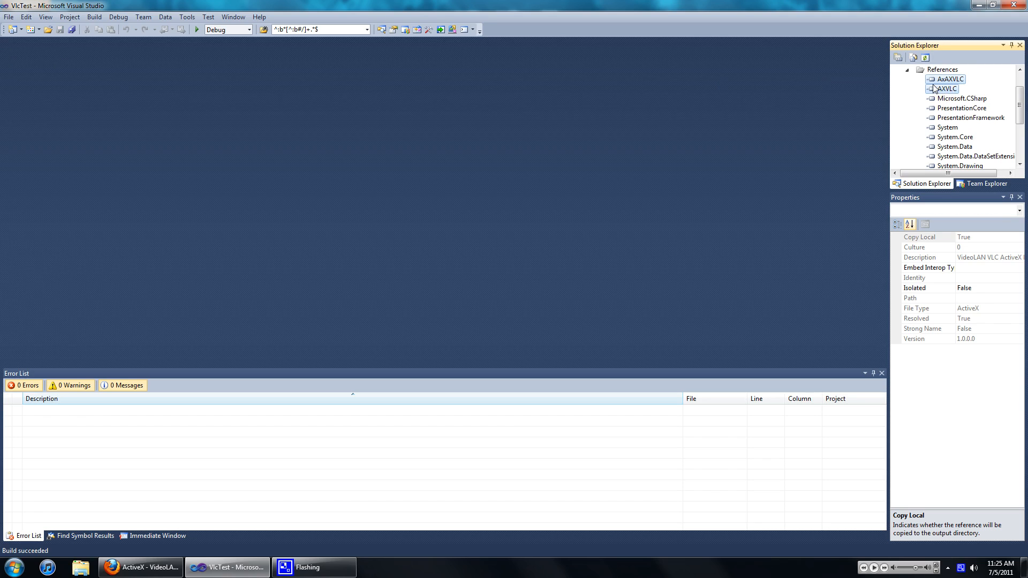
click(946, 78)
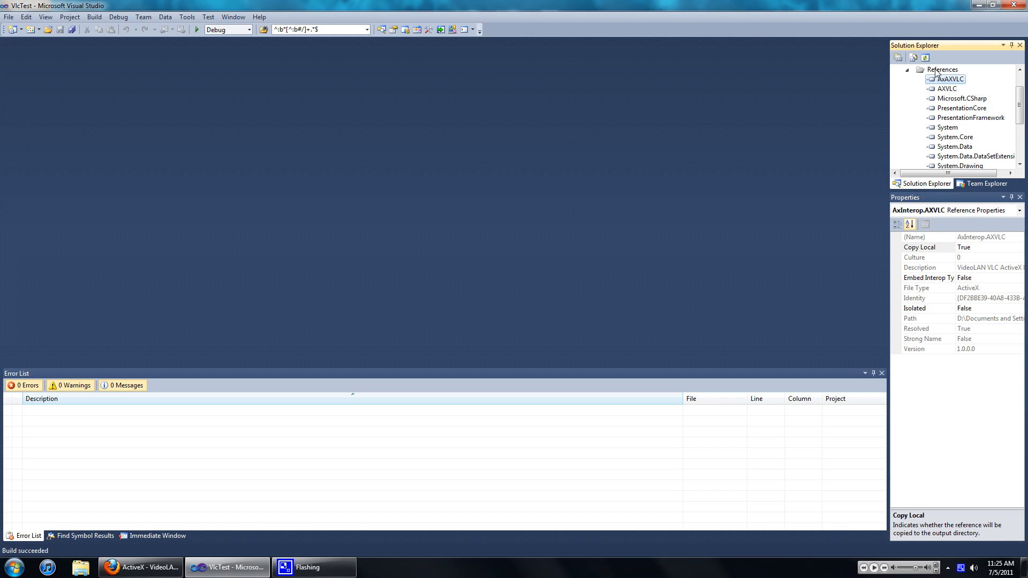
right_click(943, 69)
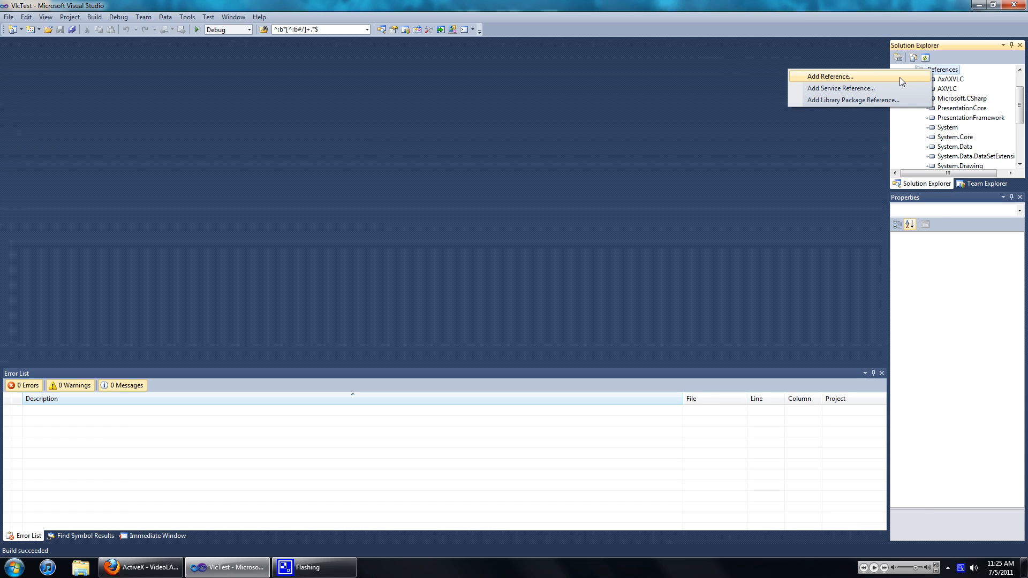
click(831, 76)
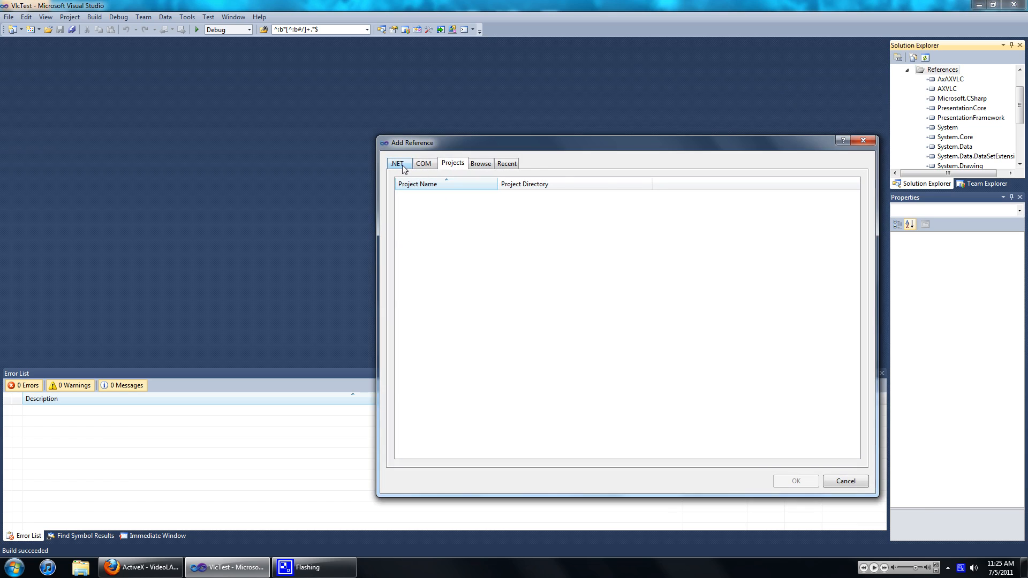
Step: Browse the .NET assemblies list and cancel without adding a reference
click(396, 163)
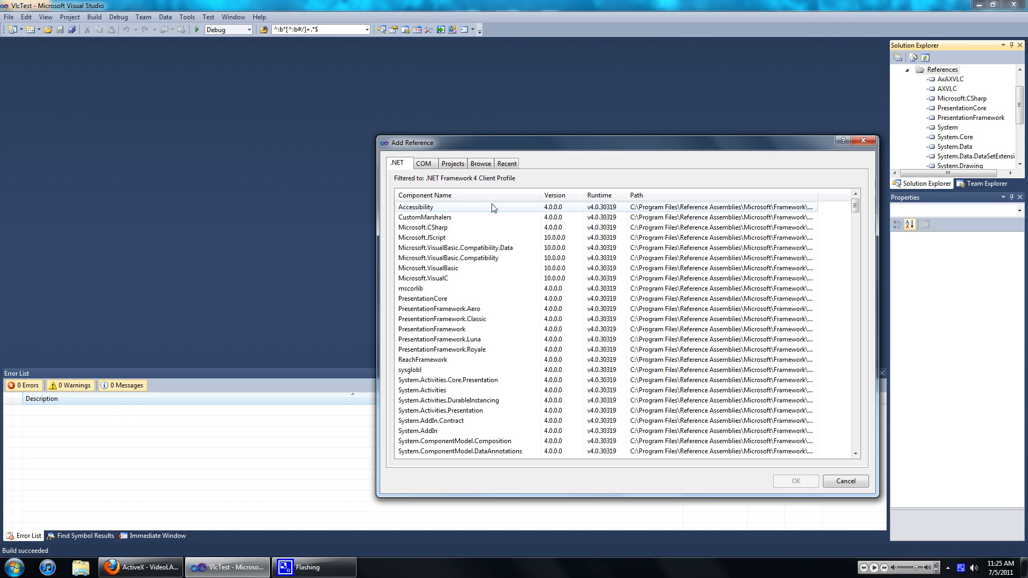
scroll(down, 3)
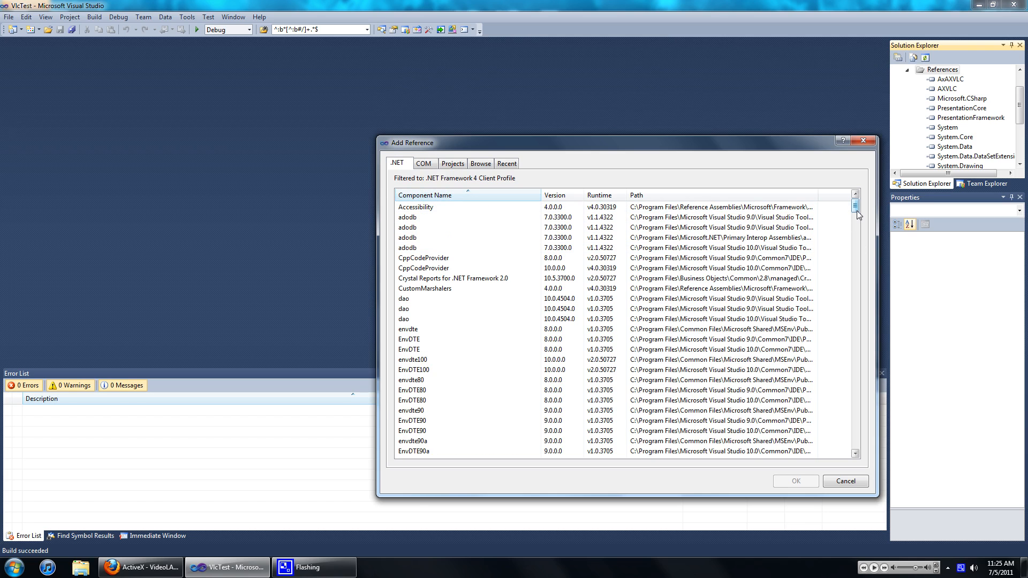
scroll(down, 3)
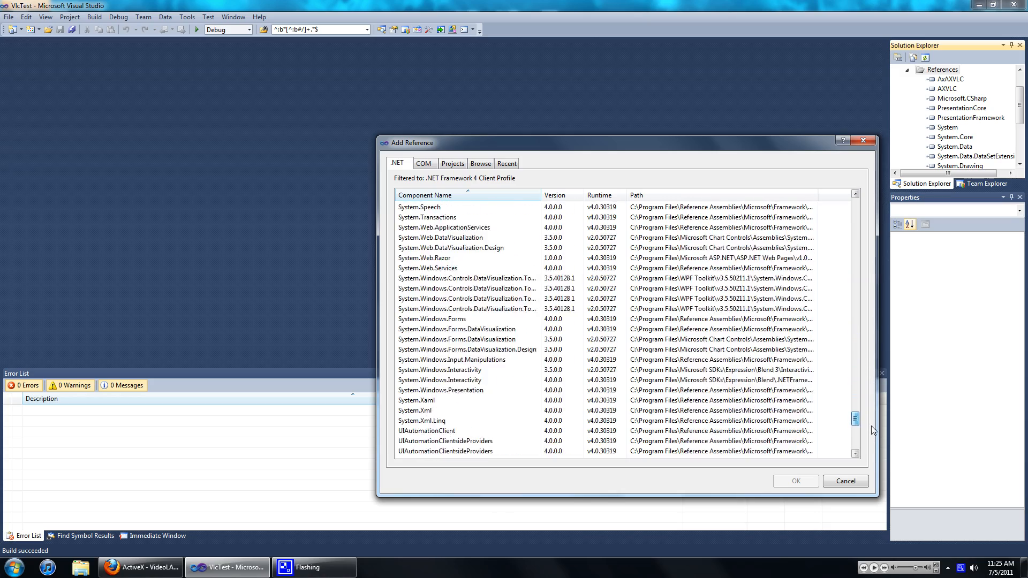
scroll(down, 3)
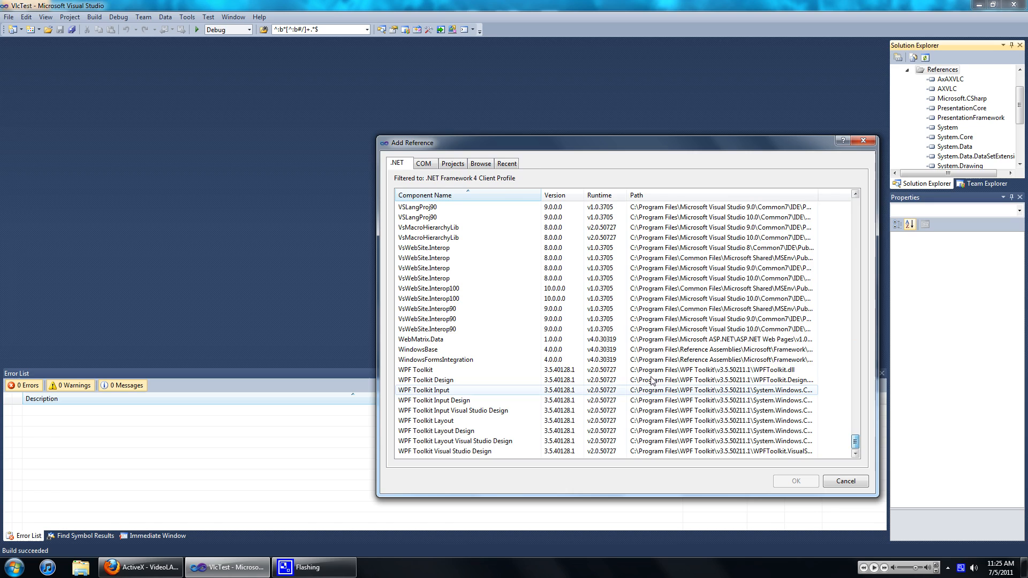
click(459, 360)
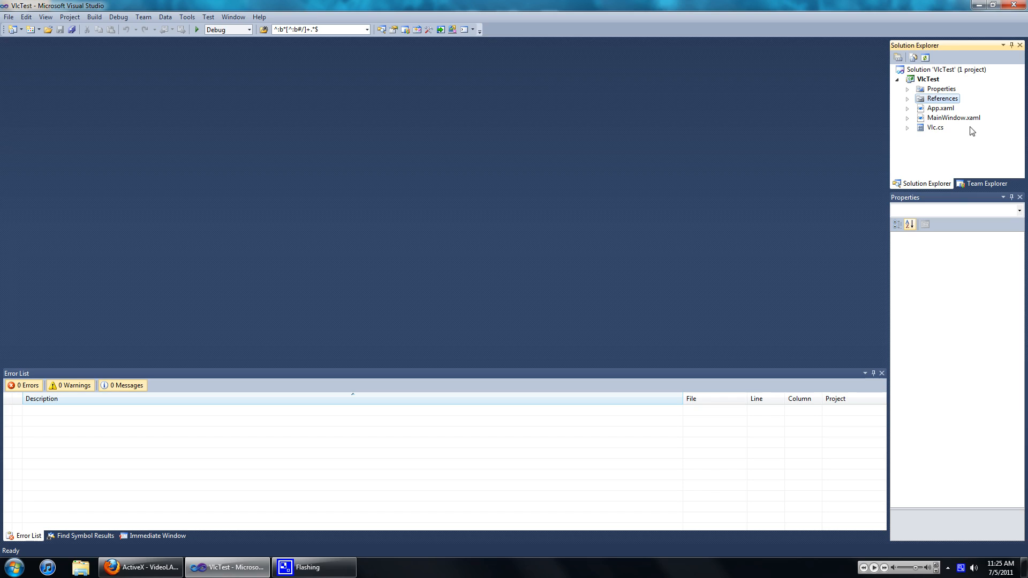
mouse_move(970, 121)
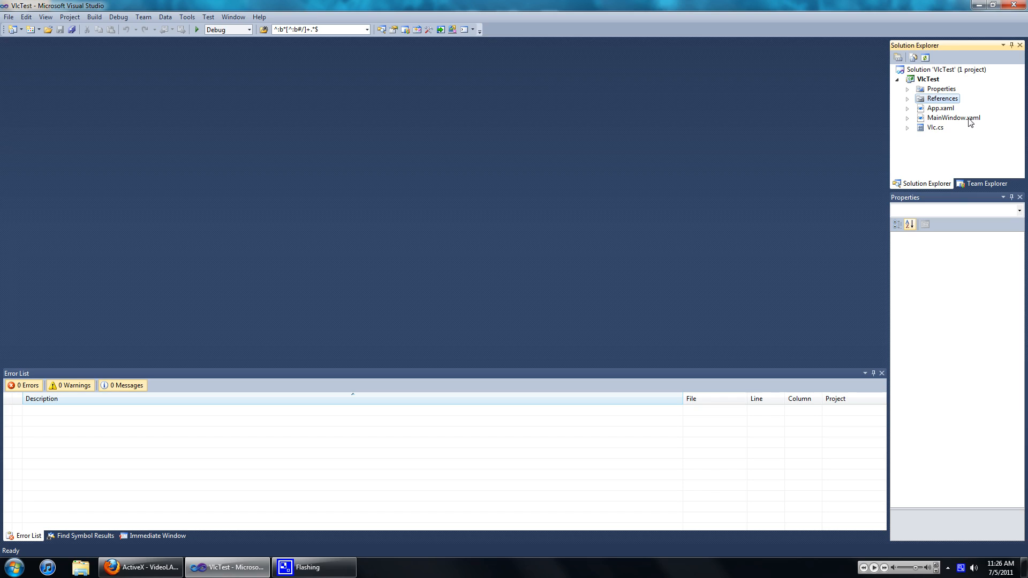
mouse_move(971, 122)
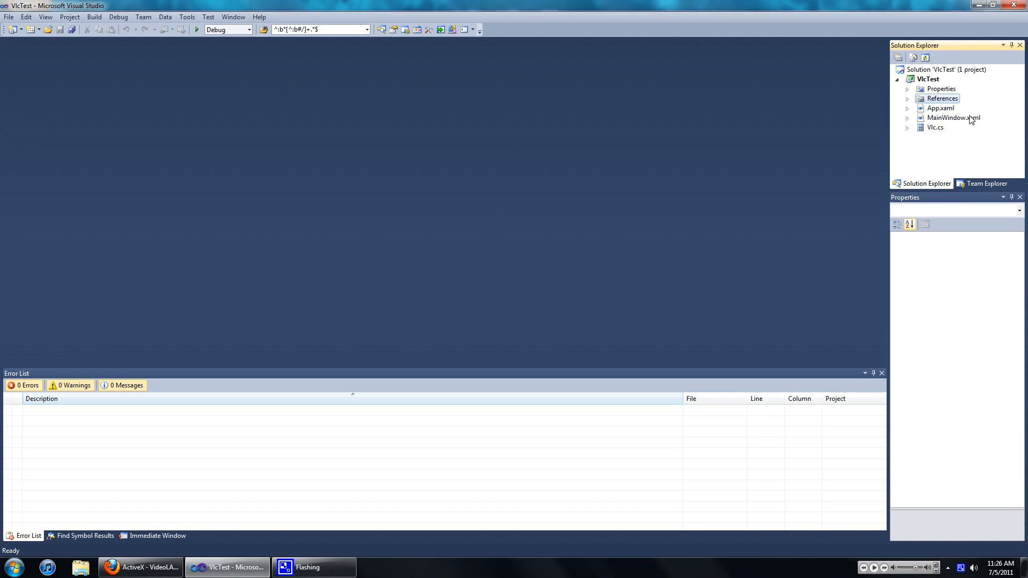
Step: Open MainWindow.xaml and place a WindowsFormsHost resized to 503 by 233 filling the window's top
click(952, 117)
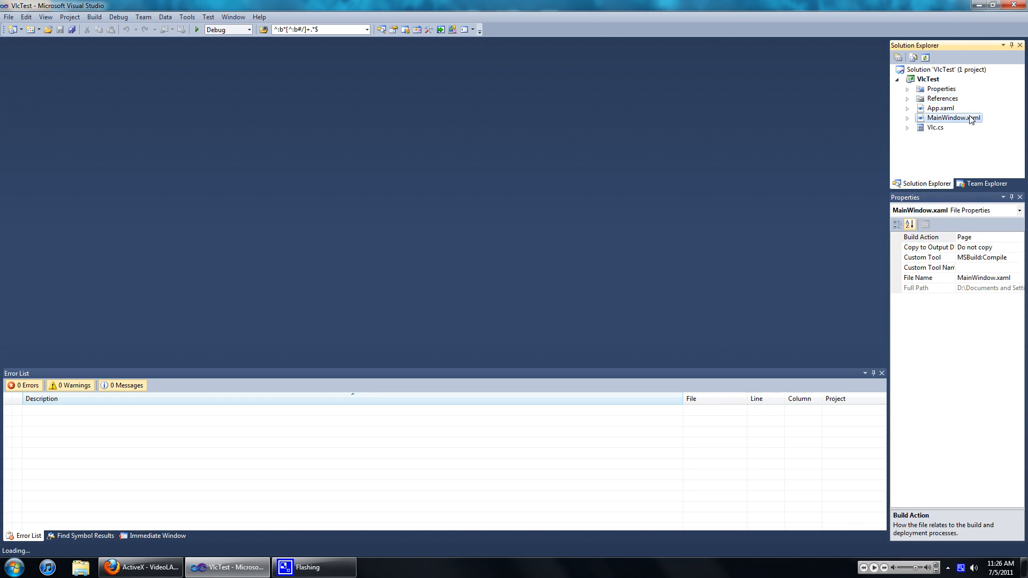
double_click(952, 118)
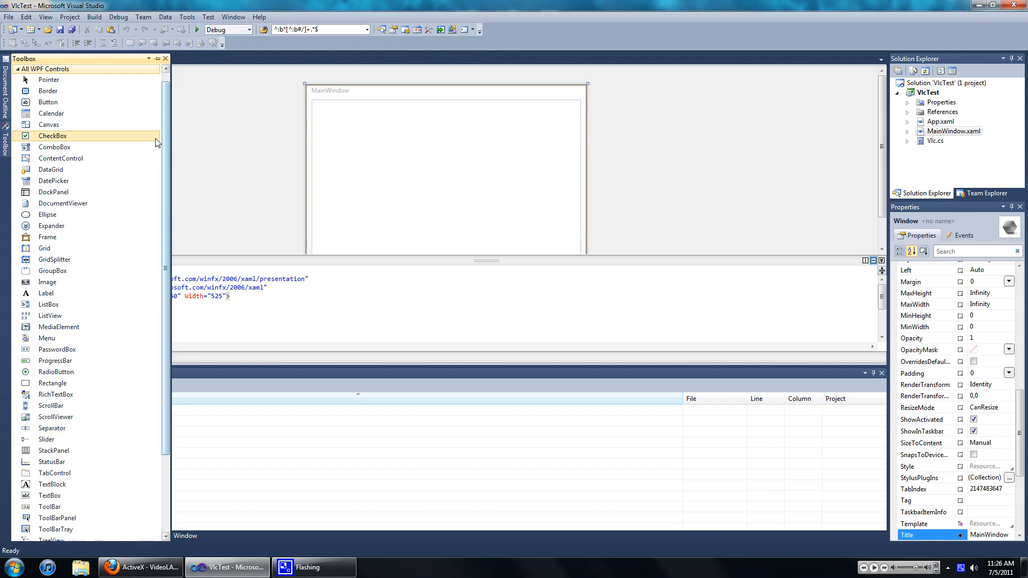
scroll(down, 3)
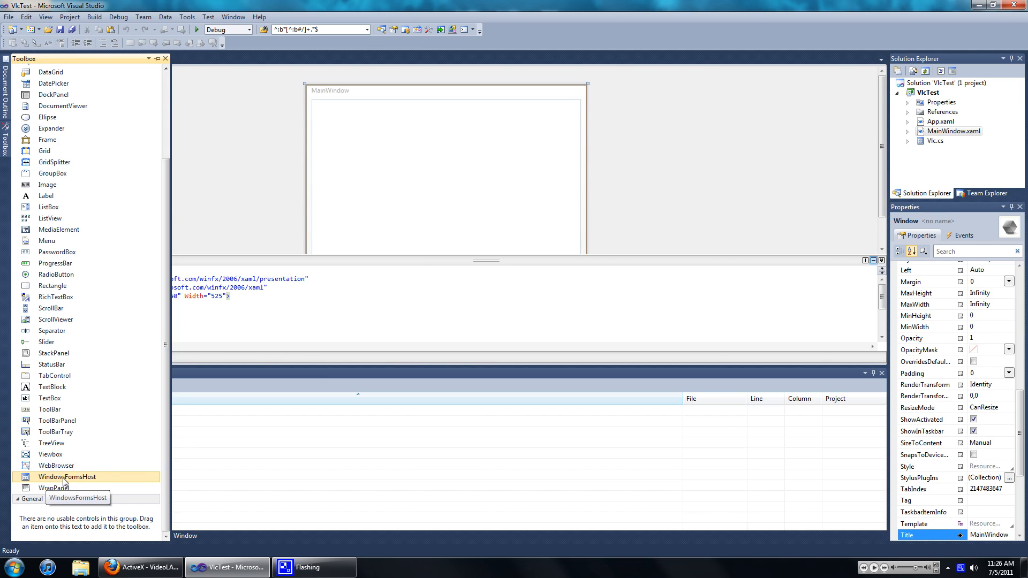
drag(66, 477, 392, 192)
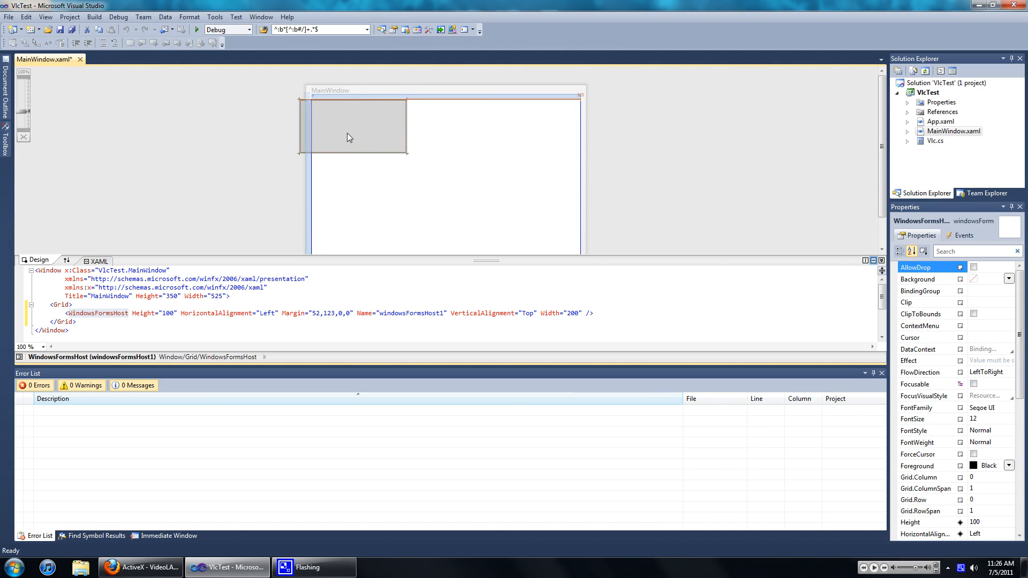
drag(411, 152, 557, 204)
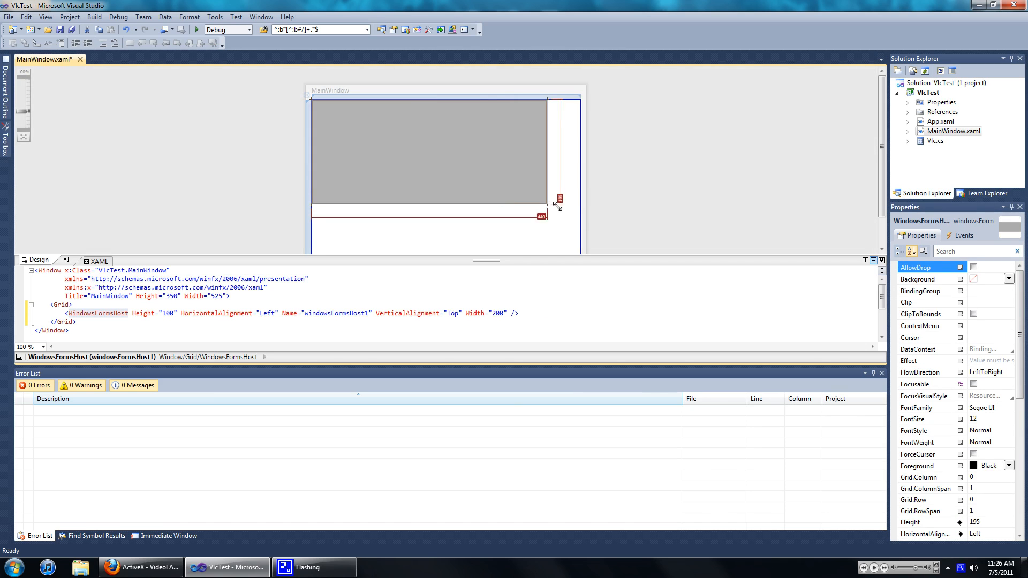
drag(557, 200, 580, 226)
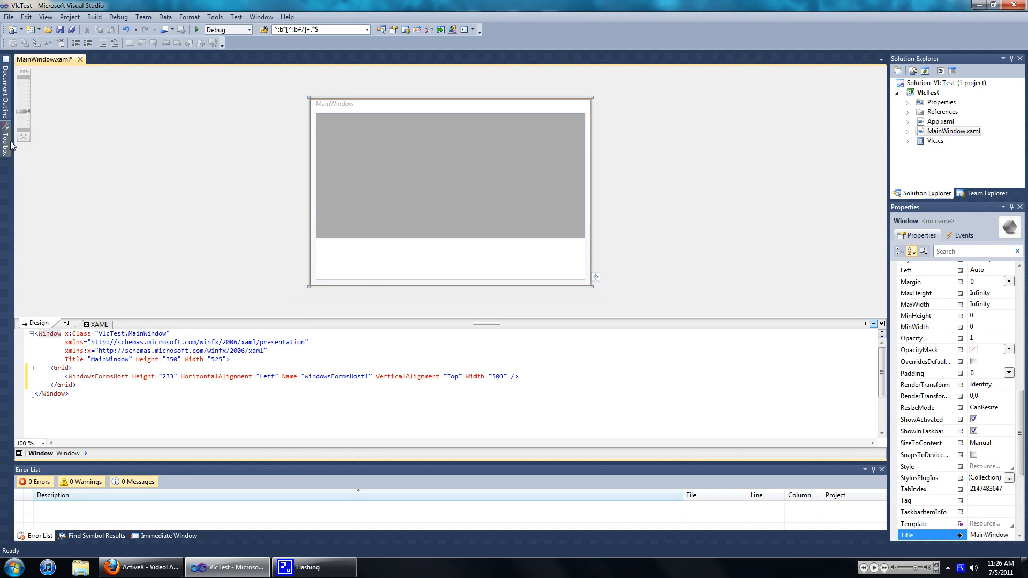
Step: Add a 189-wide button below the host with its Content set to 'Open And Play'
click(6, 135)
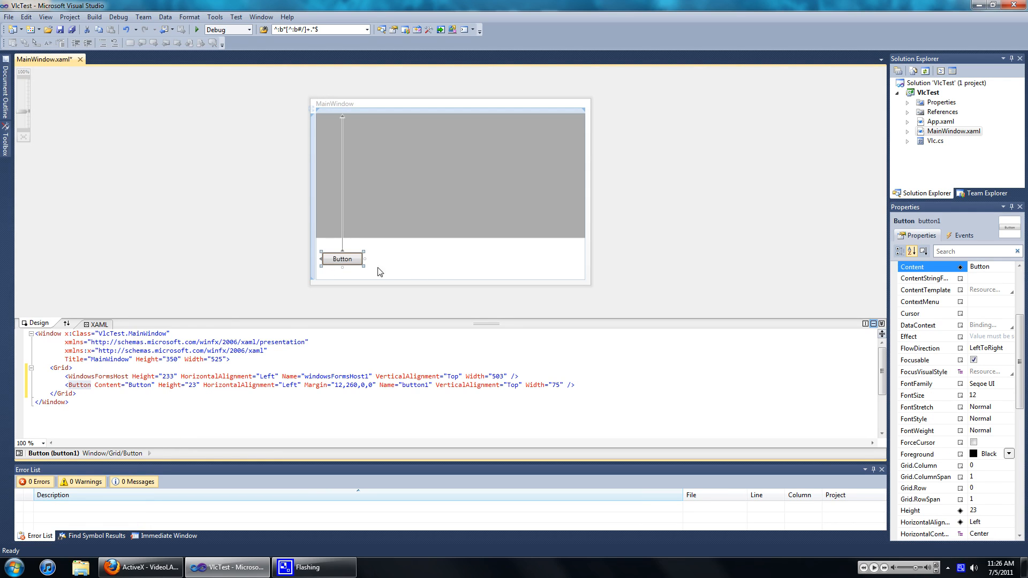
drag(364, 259, 425, 258)
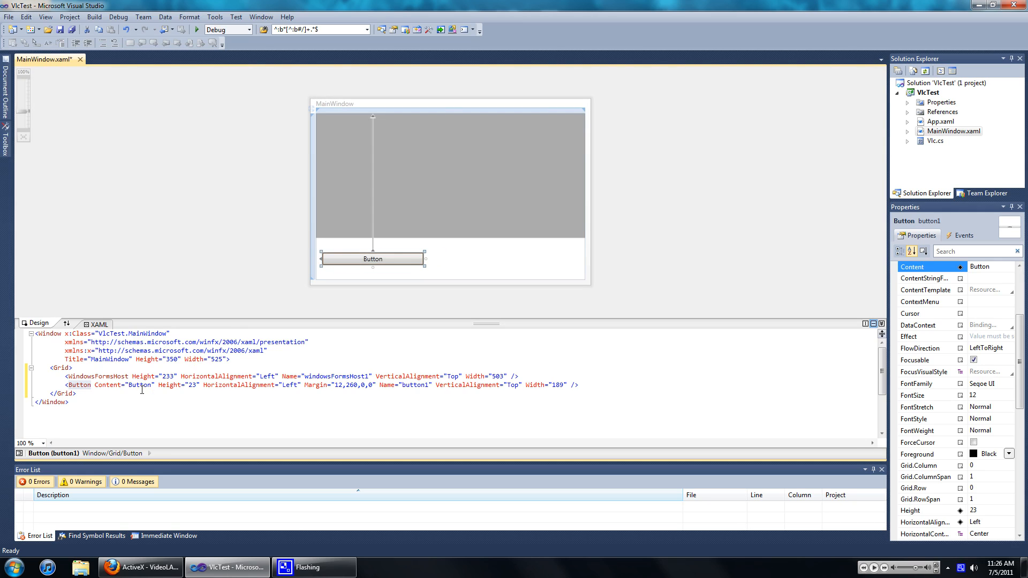
double_click(141, 384)
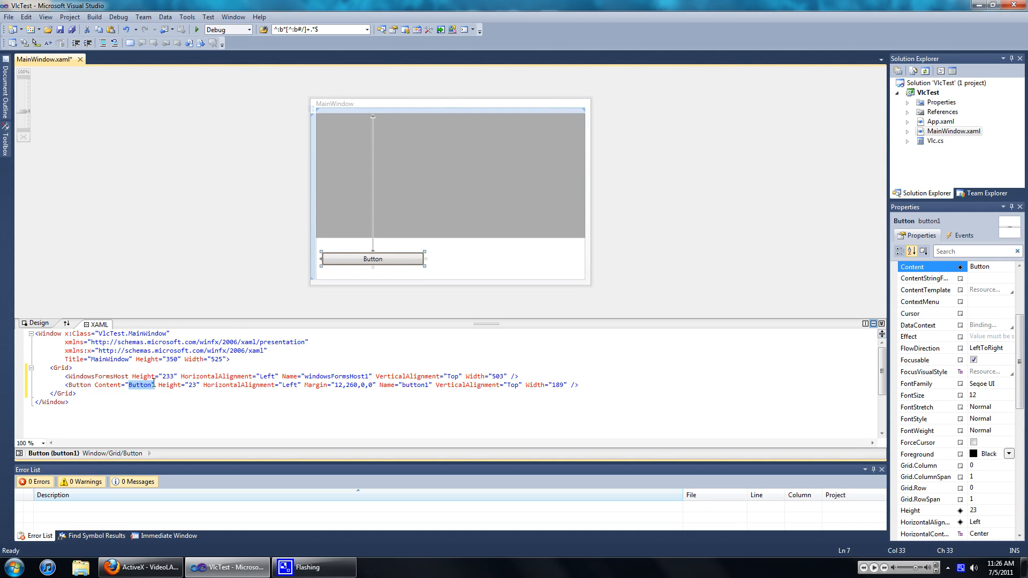
text(Open And P)
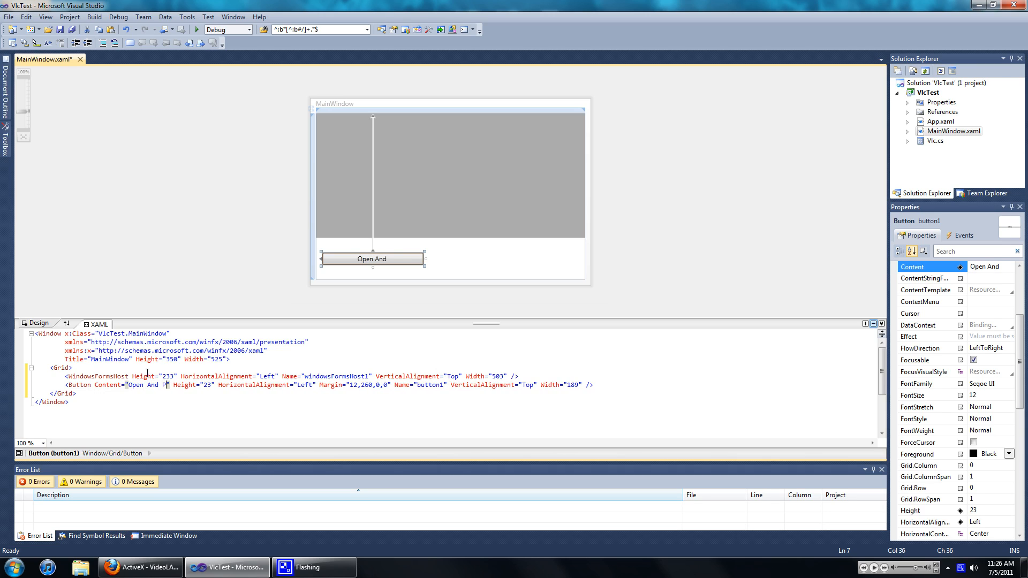
text(lay)
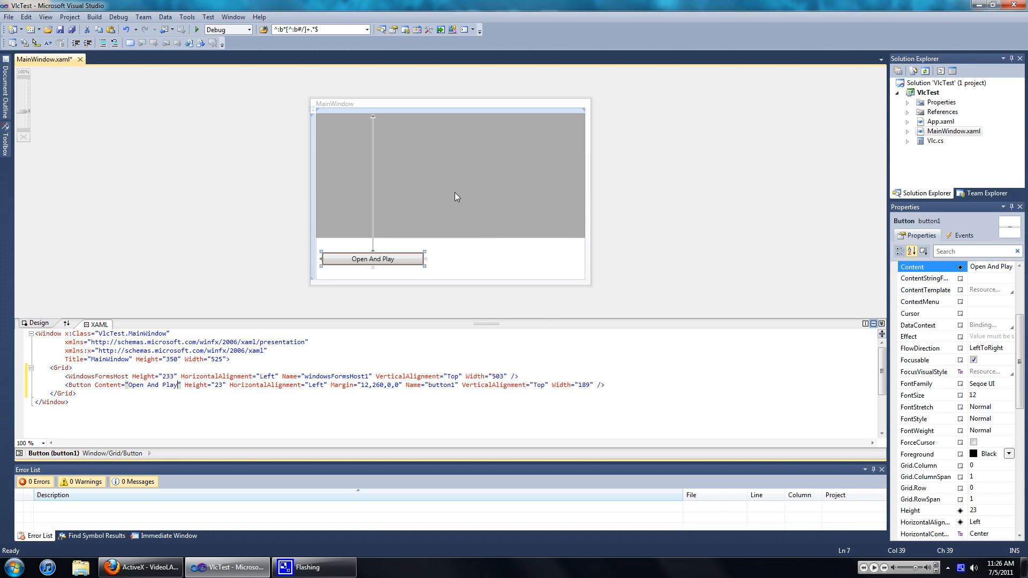
Step: View the MainWindow code-behind and add a 'using AxAXVLC;' directive
right_click(451, 170)
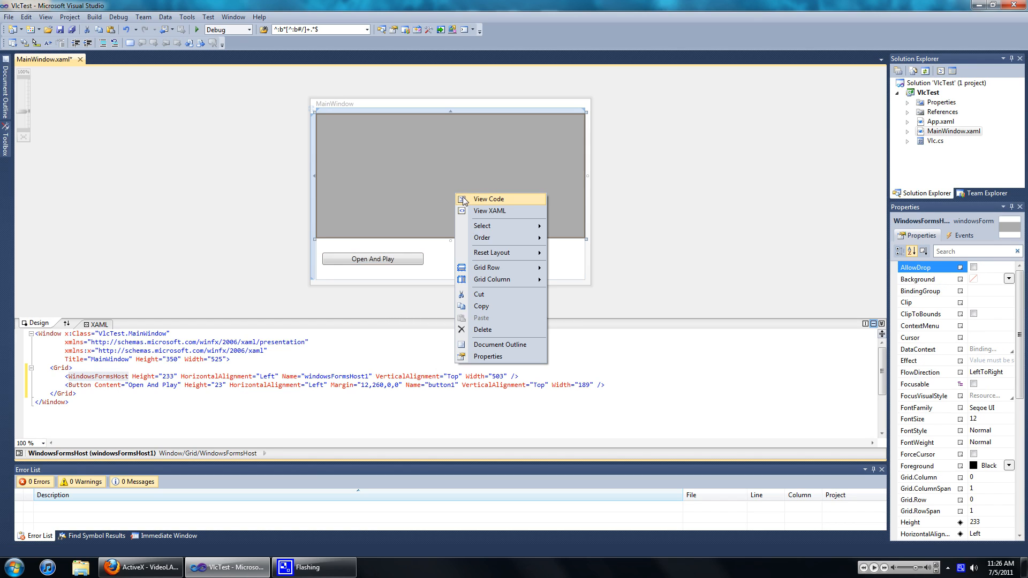
click(488, 199)
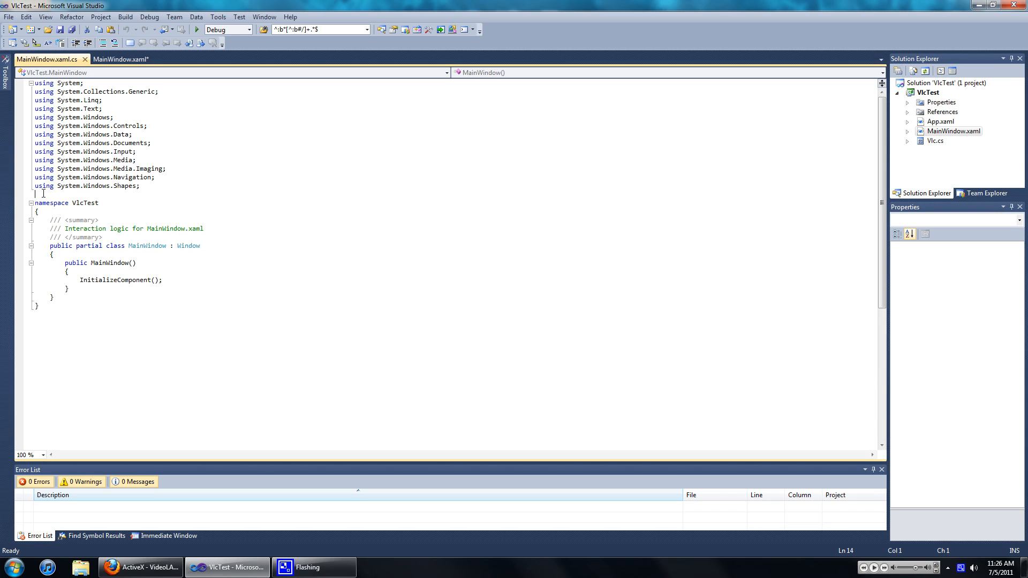
mouse_move(574, 163)
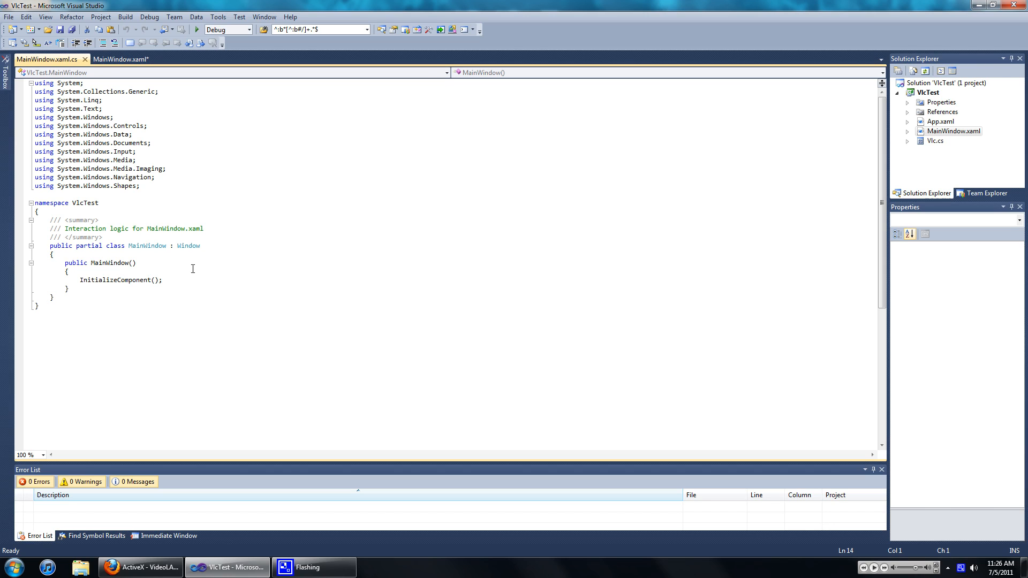
mouse_move(275, 202)
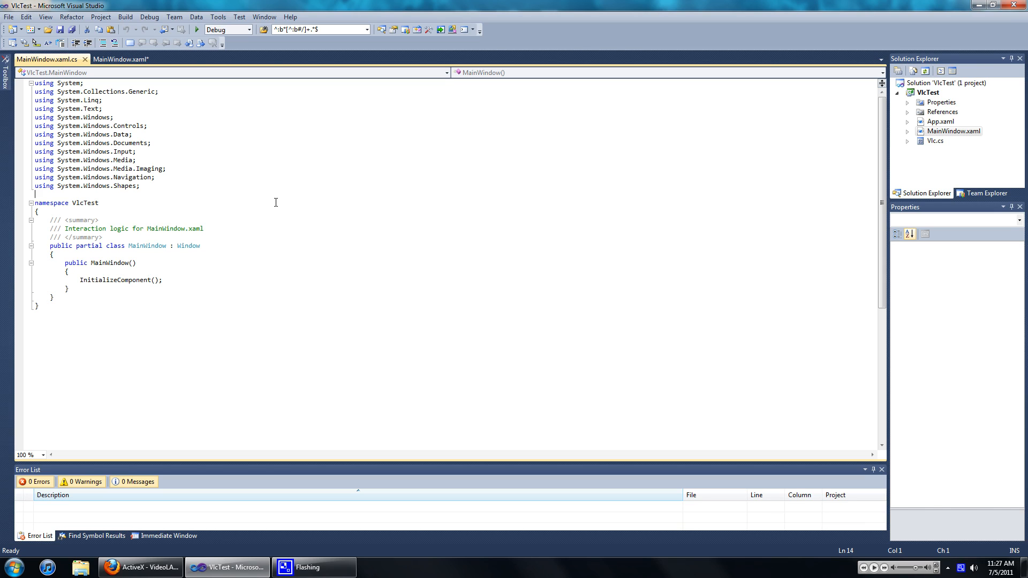
text(us)
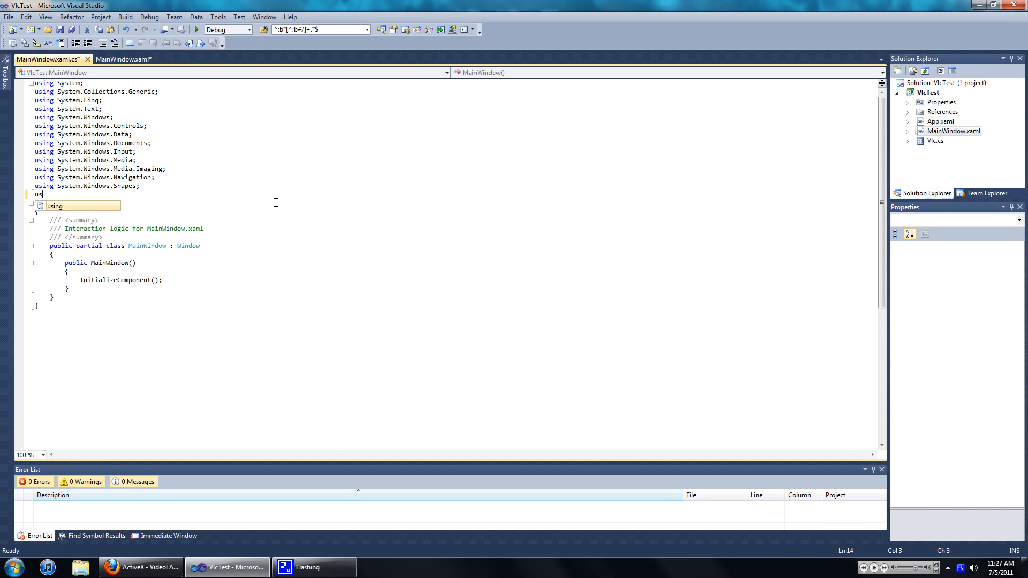
text(a)
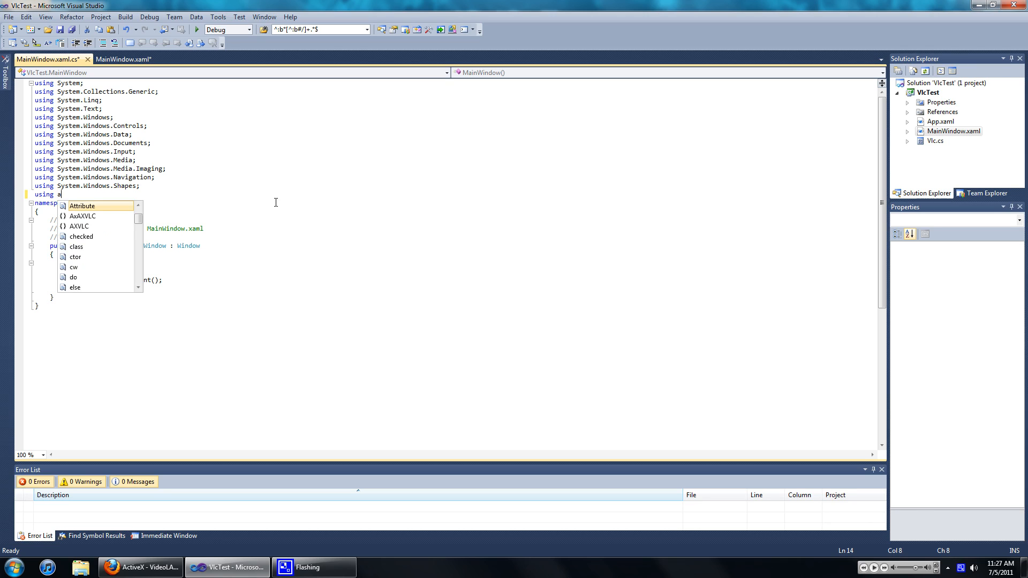
text(xax)
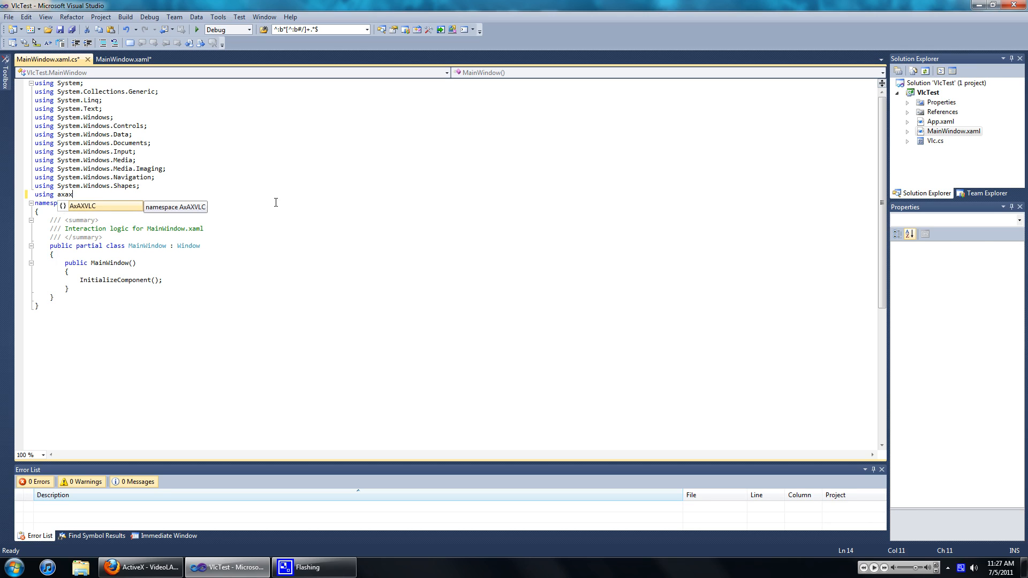
text(AxAXVLC;)
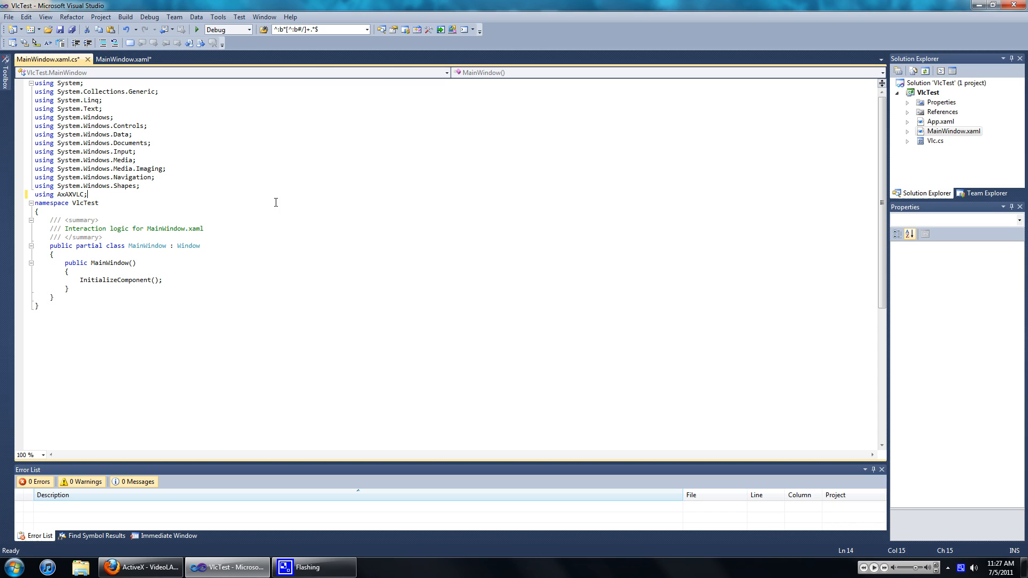
click(71, 254)
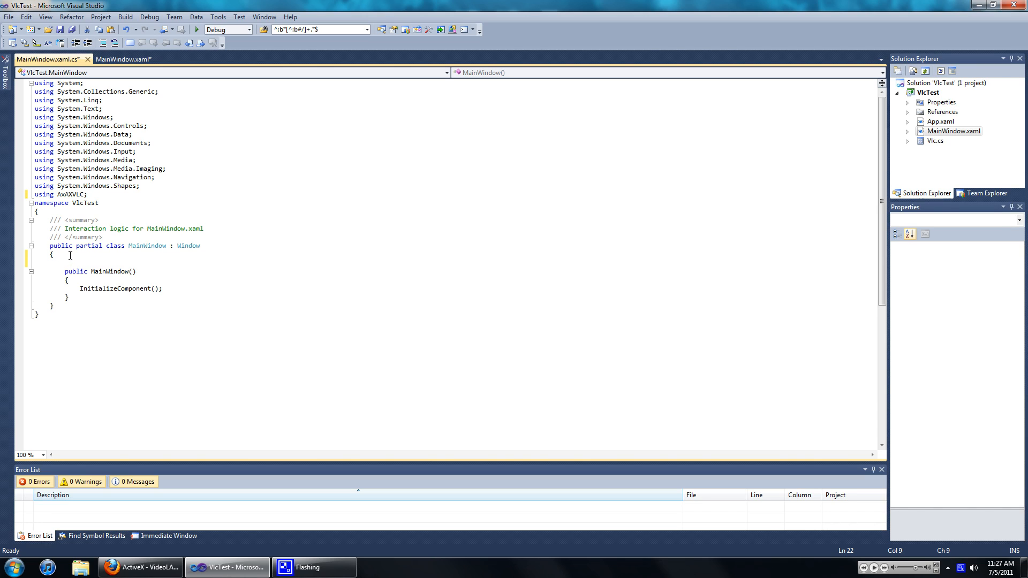
Step: Declare an AxVLCPlugin vlc field and assign vlc = new AxVLCPlugin(); in the constructor
text(vc)
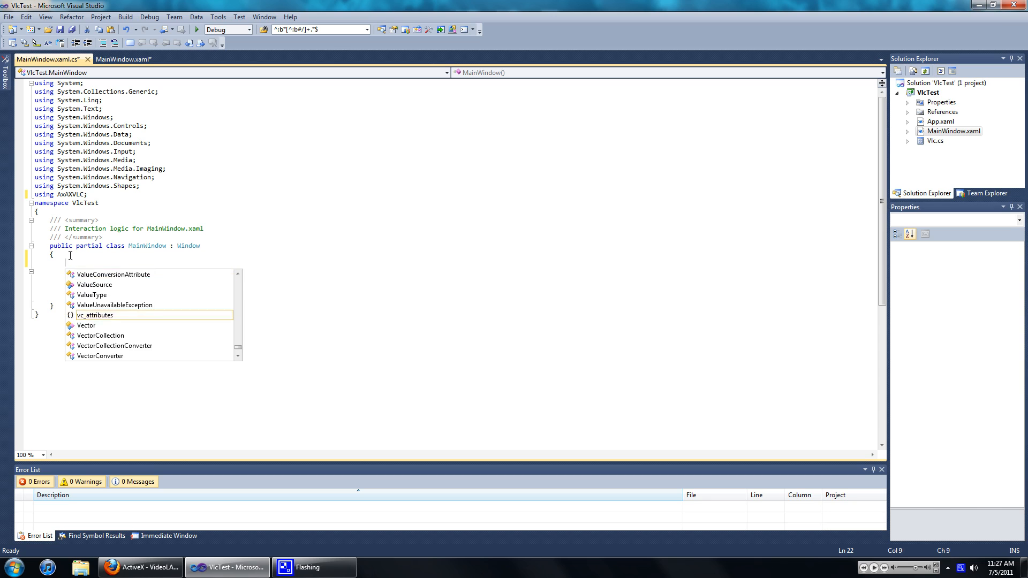
text(ax)
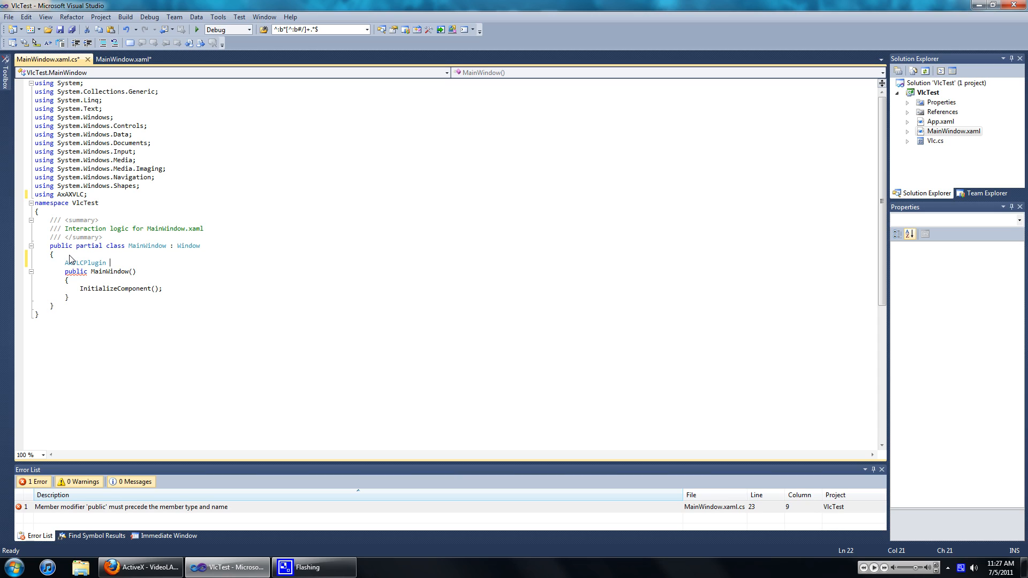
text(vlc;)
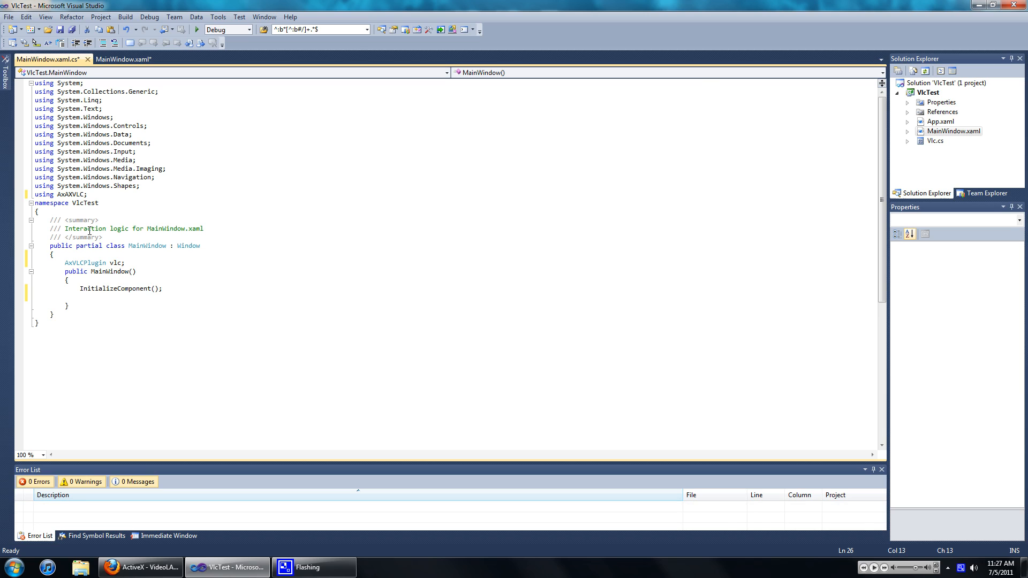
text(v)
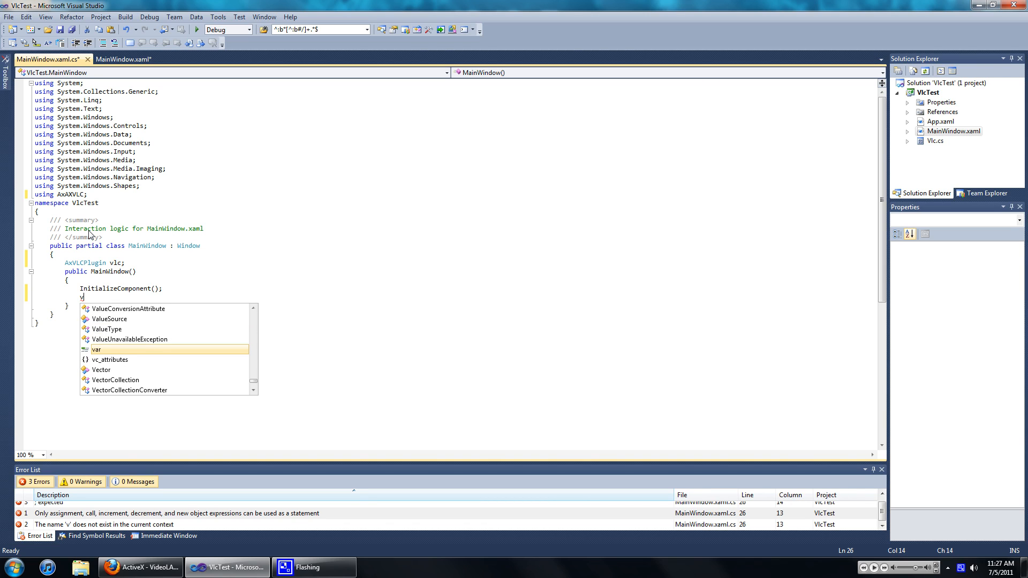
text(l)
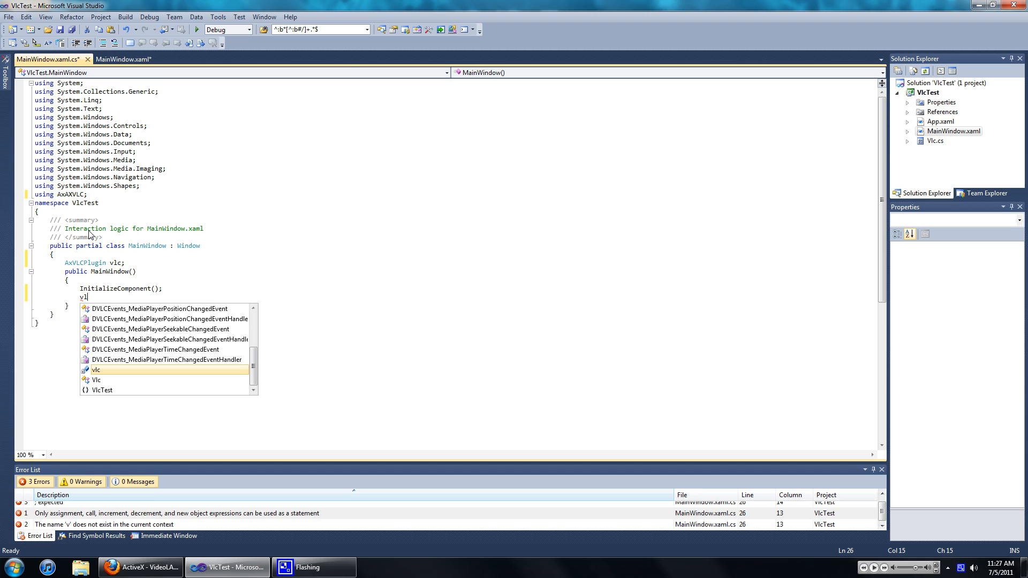
text(lc =)
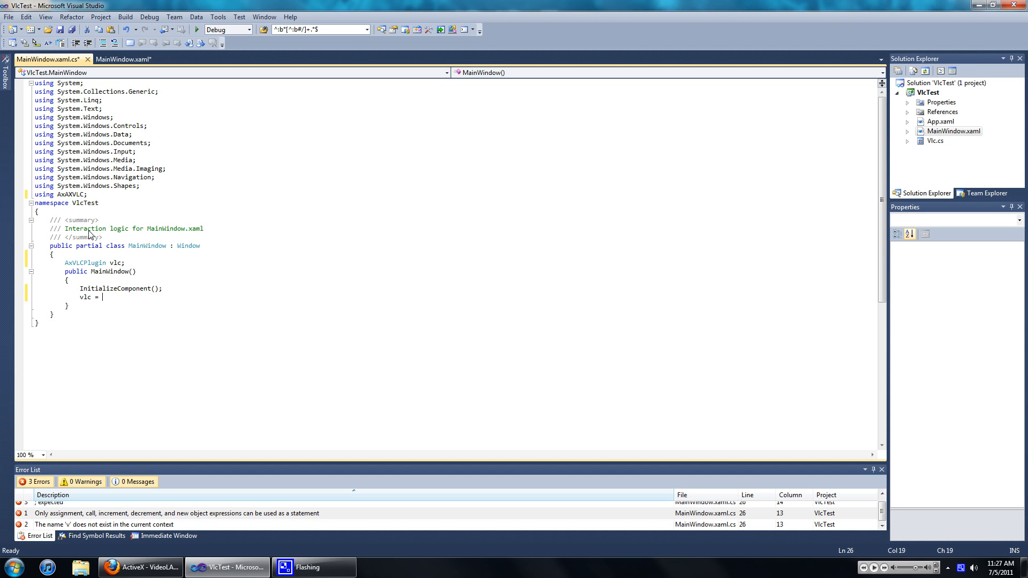
text(new a)
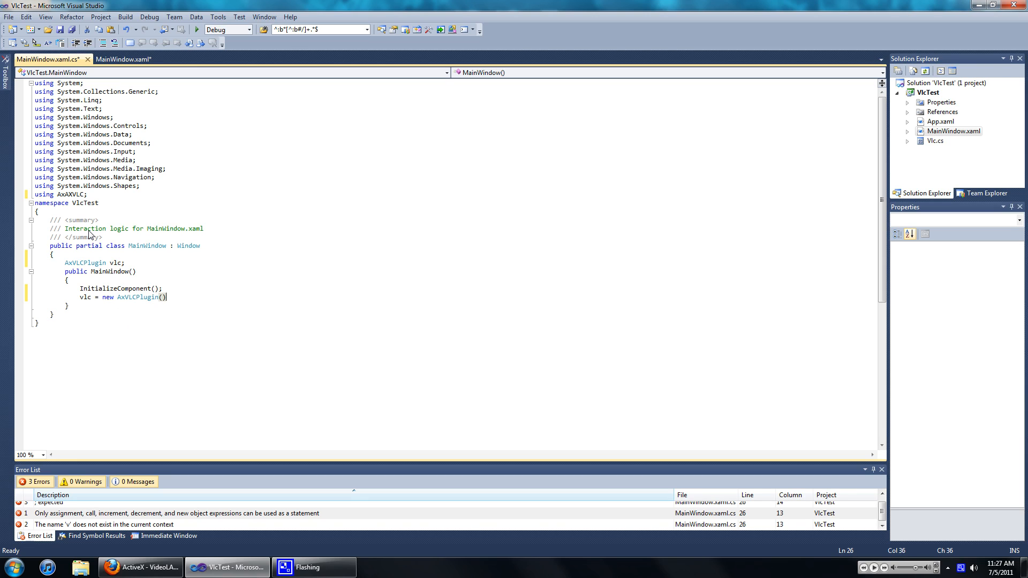
text(;)
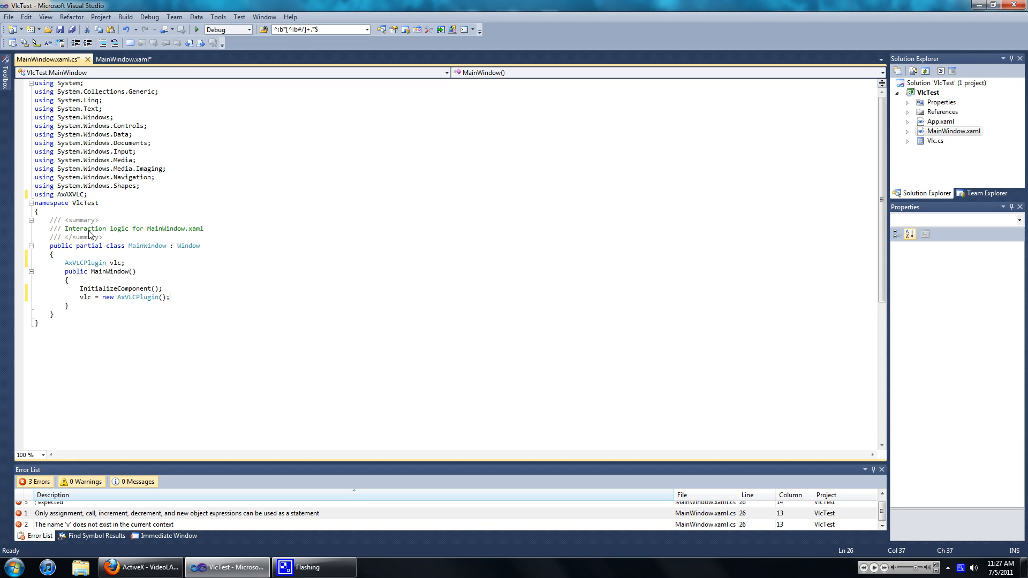
key(Return)
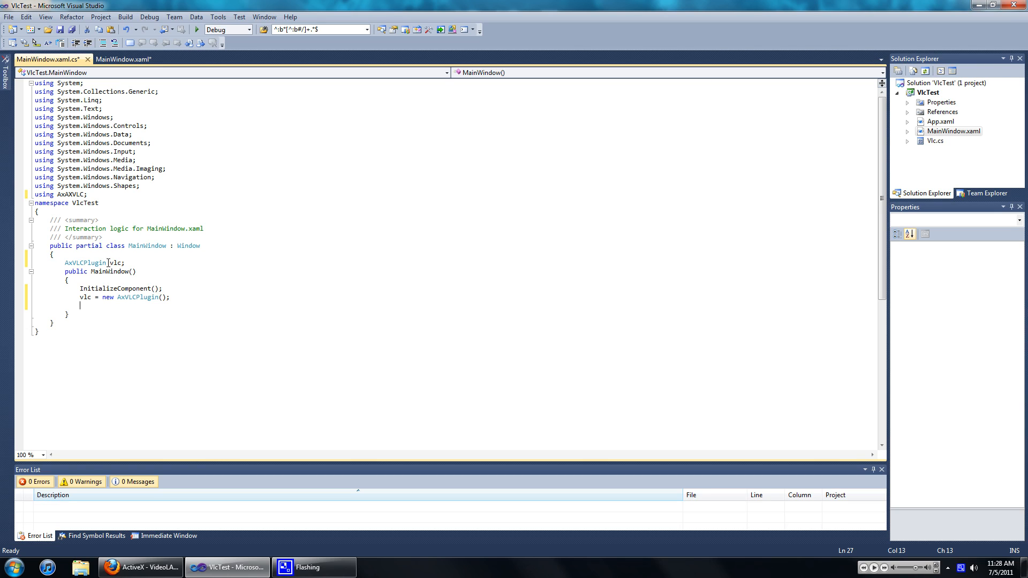
Step: Set windowsFormsHost1.Child = vlc; and save MainWindow.xaml.cs
scroll(down, 3)
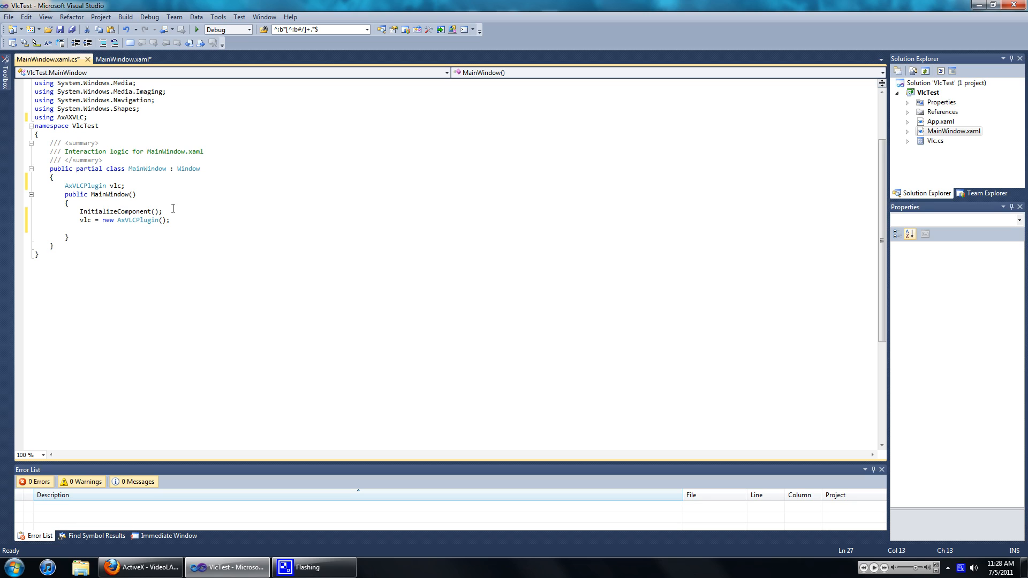
text(w)
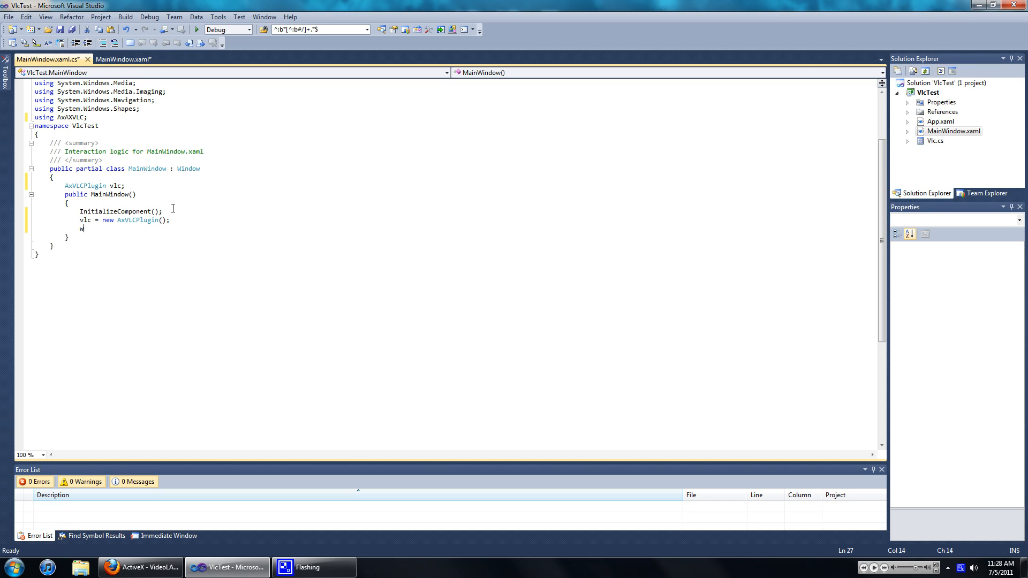
text(indowsFormsHost1.)
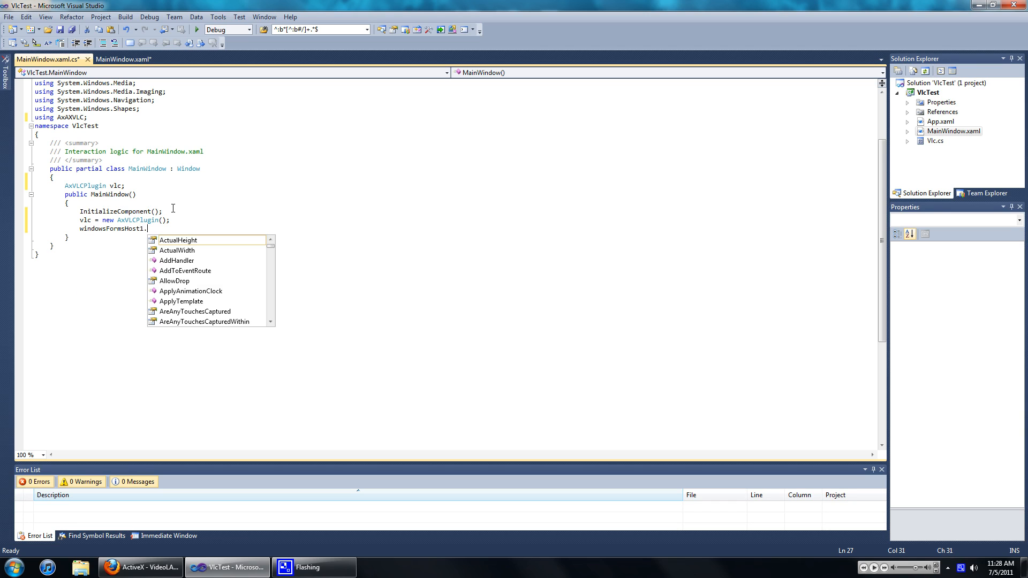
text(ch)
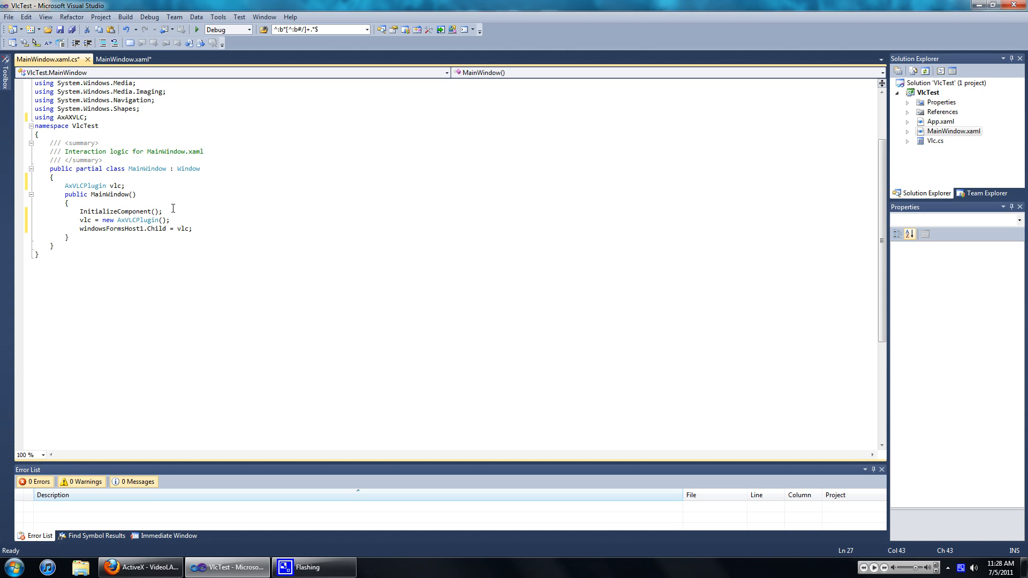
click(123, 59)
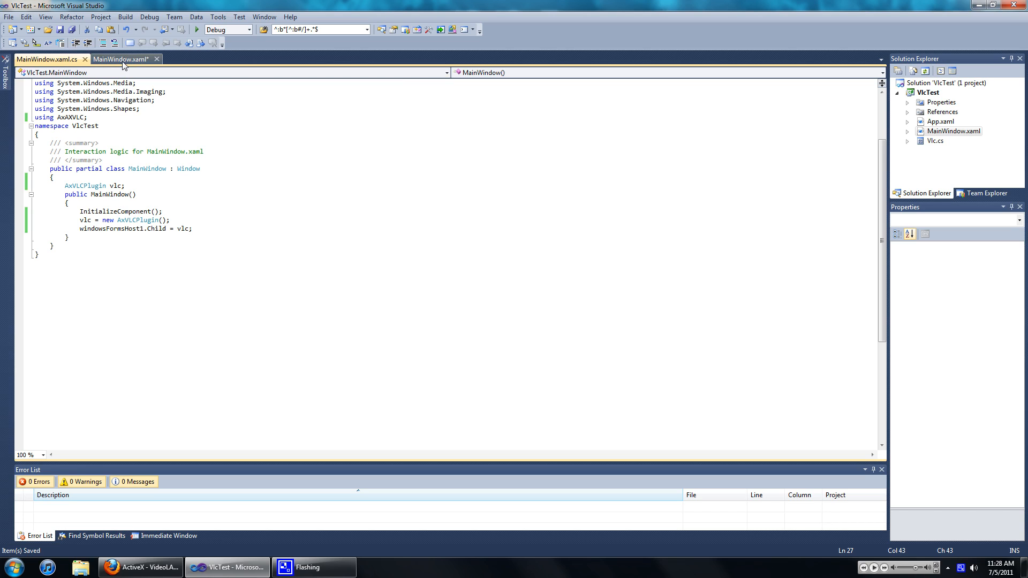
Step: Return to the MainWindow.xaml designer showing the host and Open And Play button
click(120, 59)
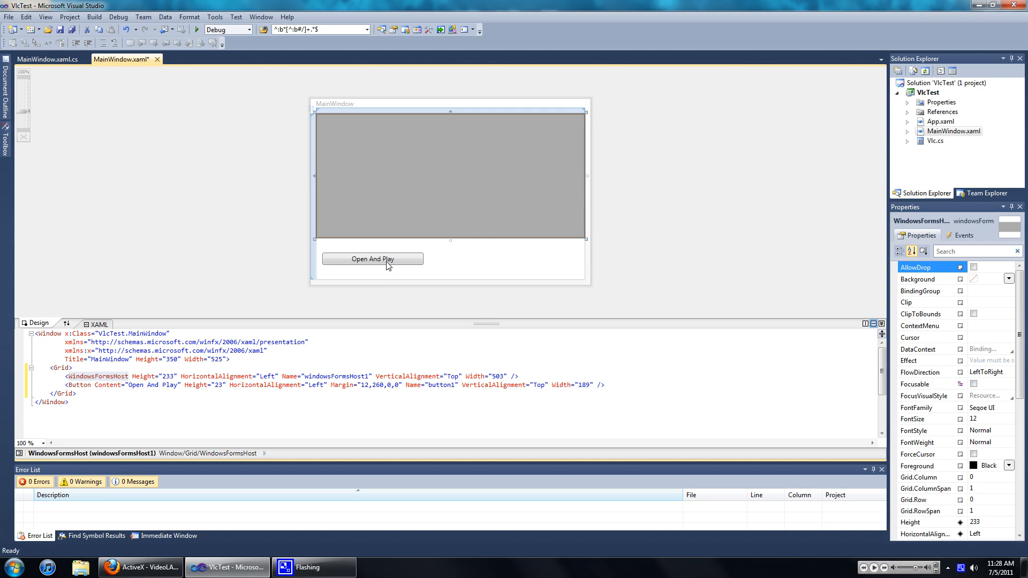
mouse_move(378, 263)
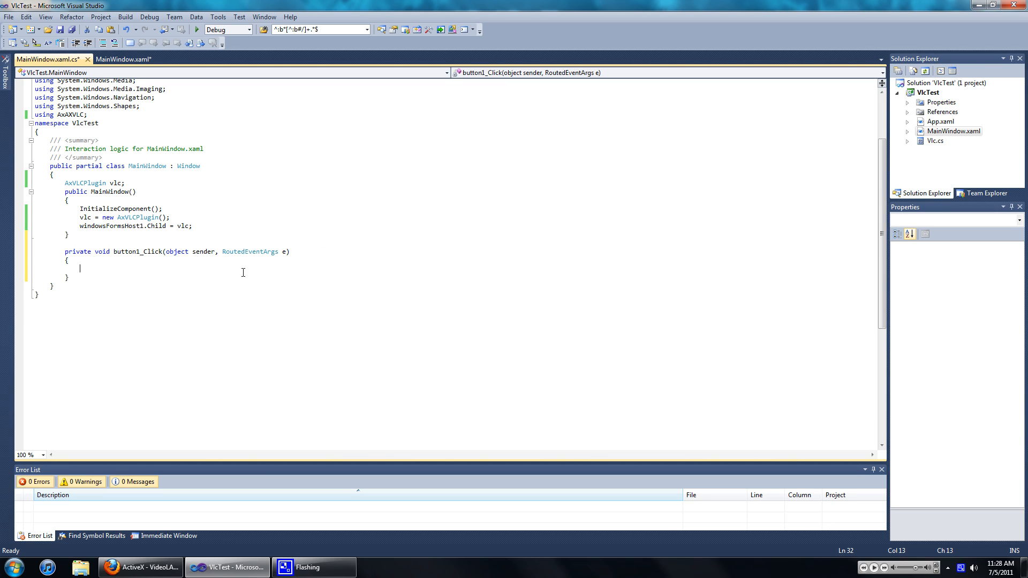
mouse_move(230, 219)
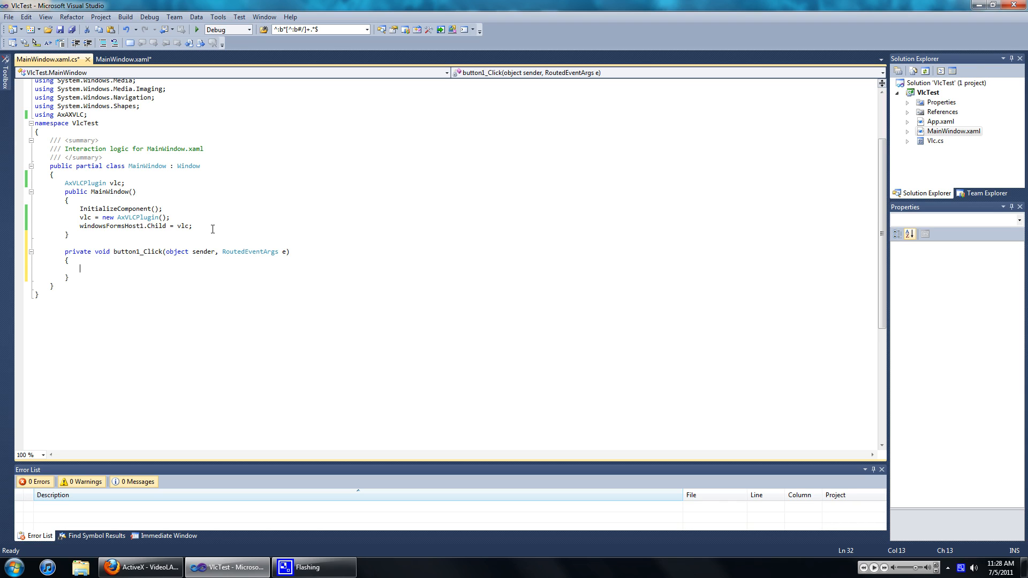
Step: Declare OpenFileDialog in button1_Click and resolve it to System.Windows.Forms.OpenFileDialog
text(Op)
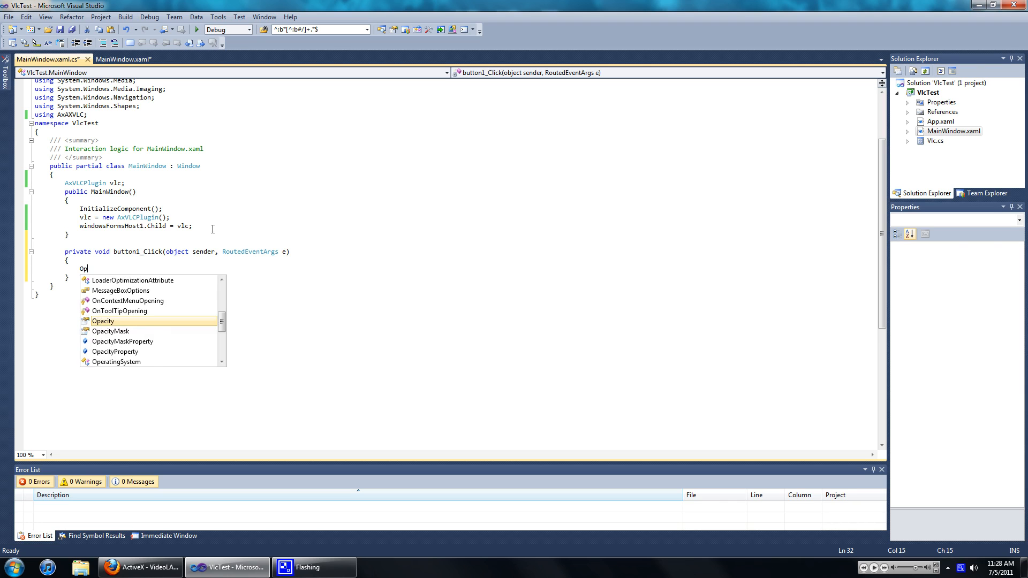
text(enFileDi)
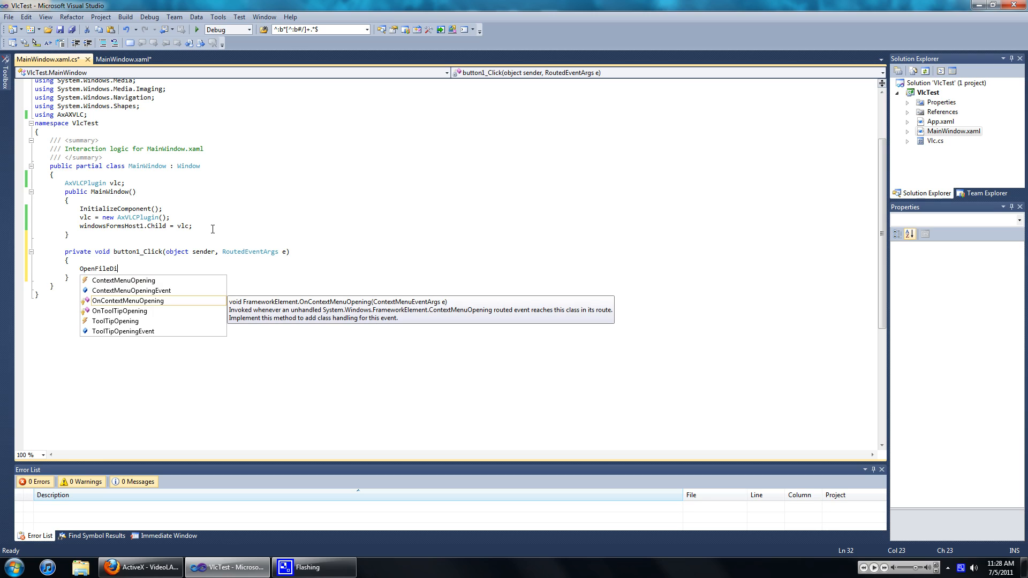
text(alog ofd)
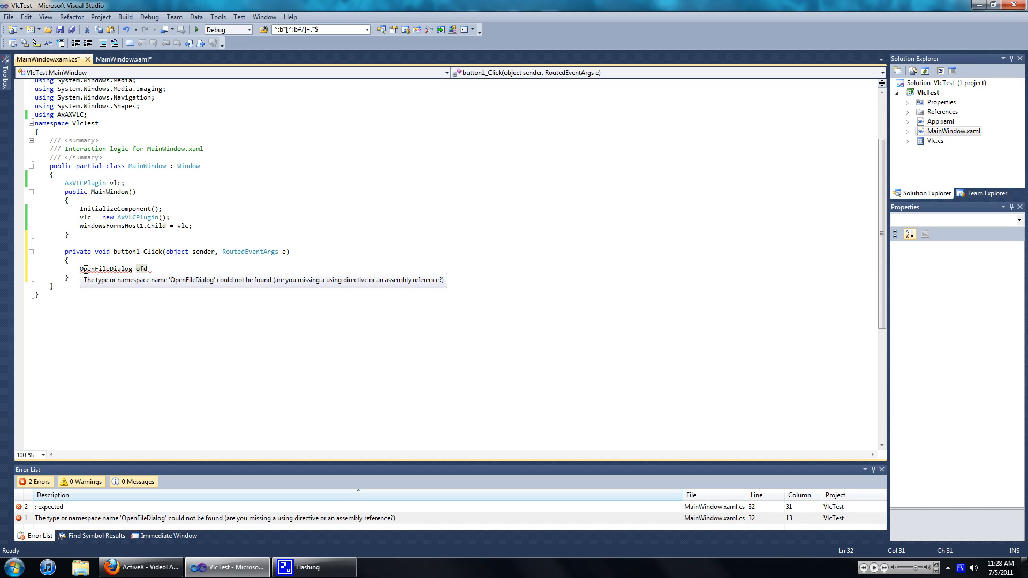
double_click(104, 269)
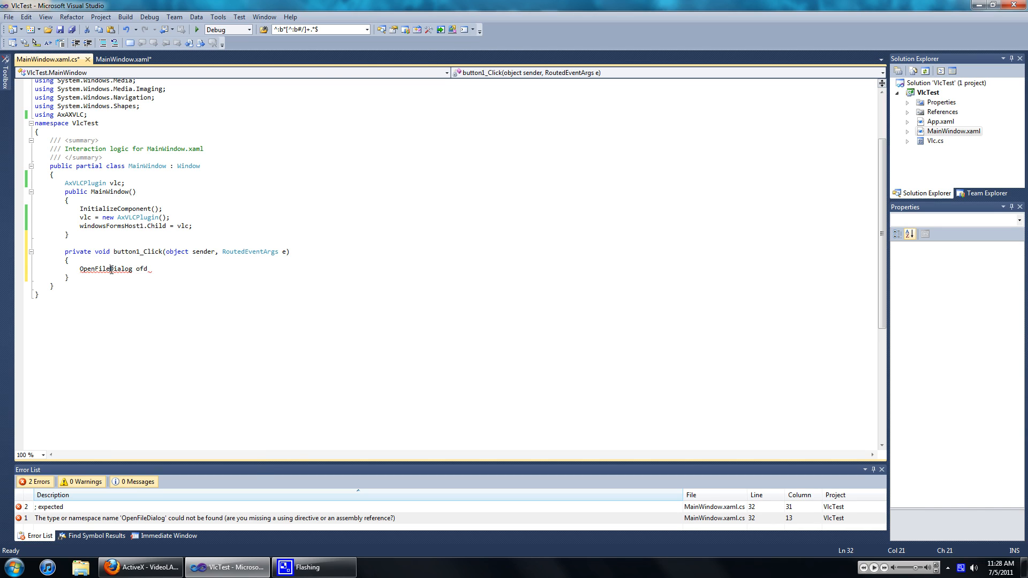
right_click(111, 269)
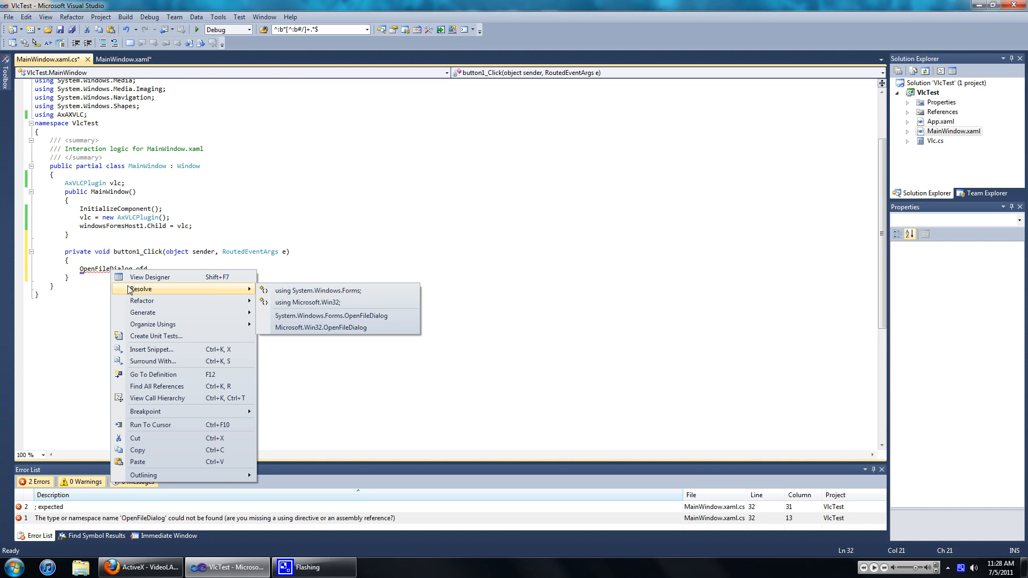
mouse_move(301, 315)
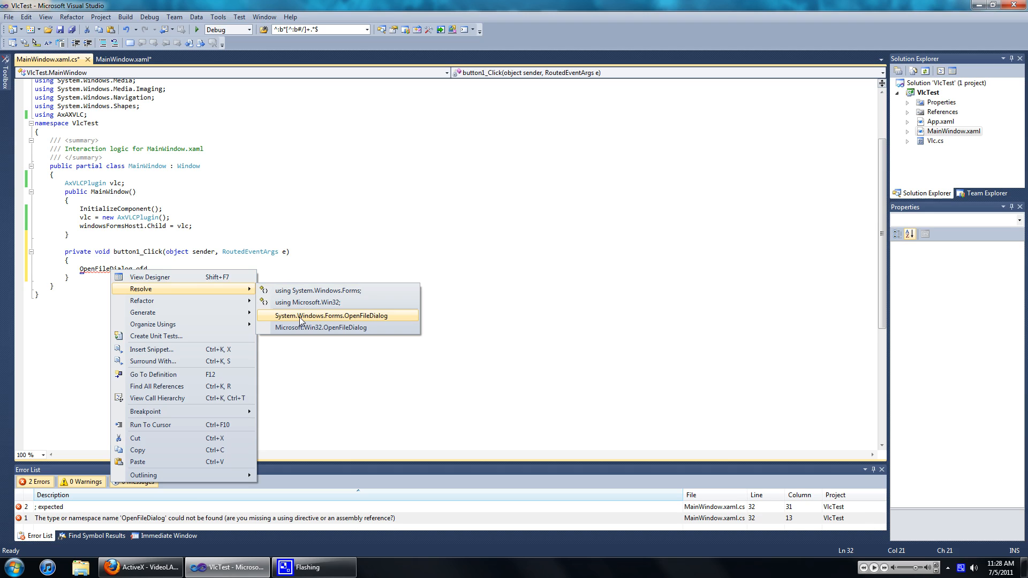
click(326, 315)
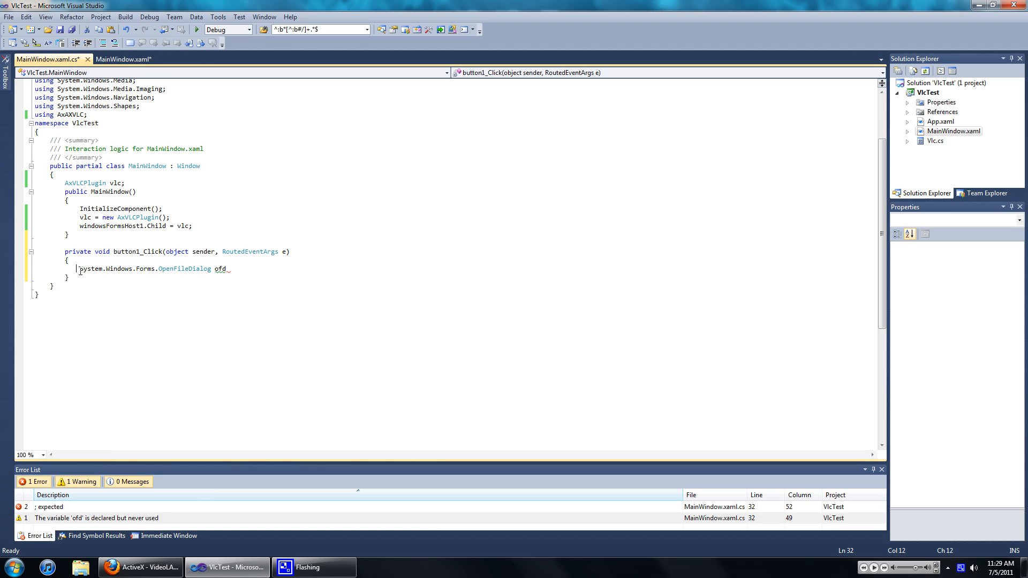
Step: Instantiate ofd with new System.Windows.Forms.OpenFileDialog() and call ofd.ShowDialog()
drag(78, 269, 216, 269)
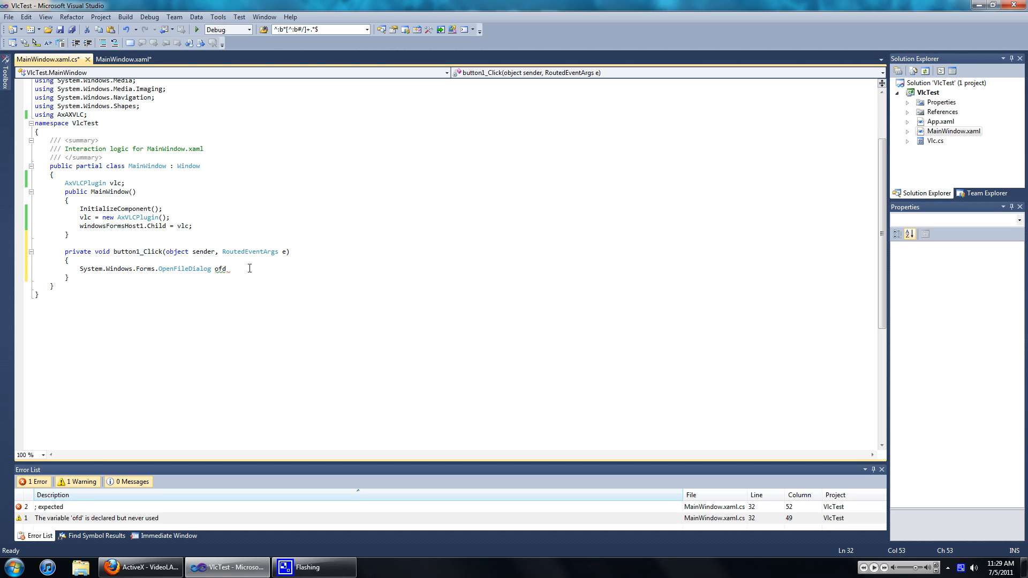
text(= new)
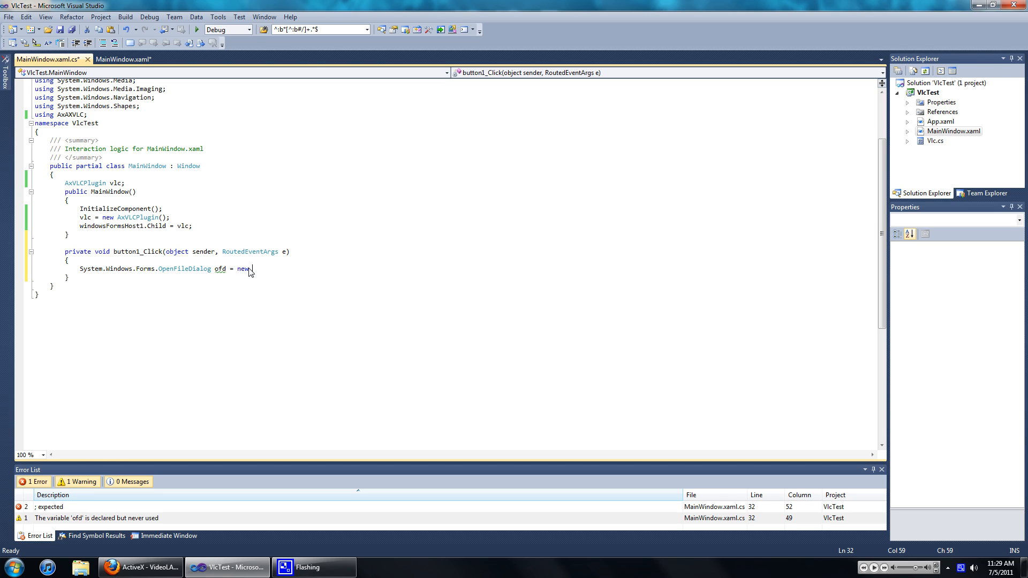
text(System.Windows.Forms.OpenFileDialog())
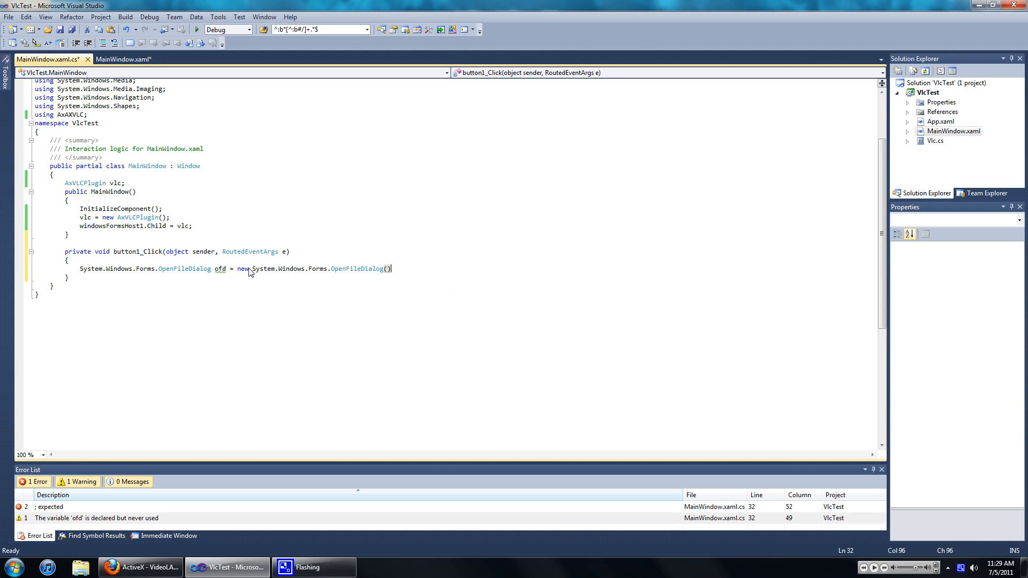
text(;)
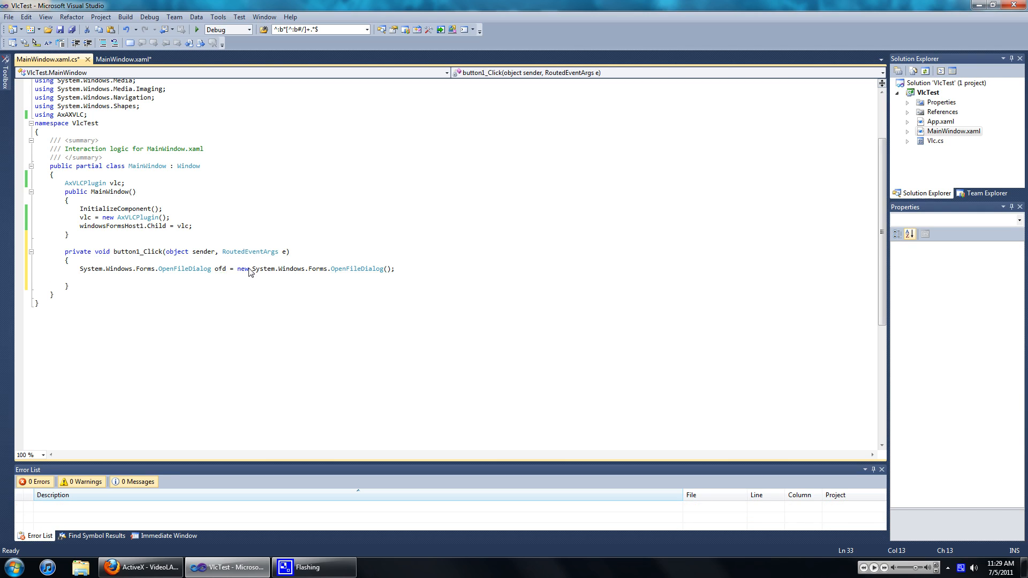
text(o)
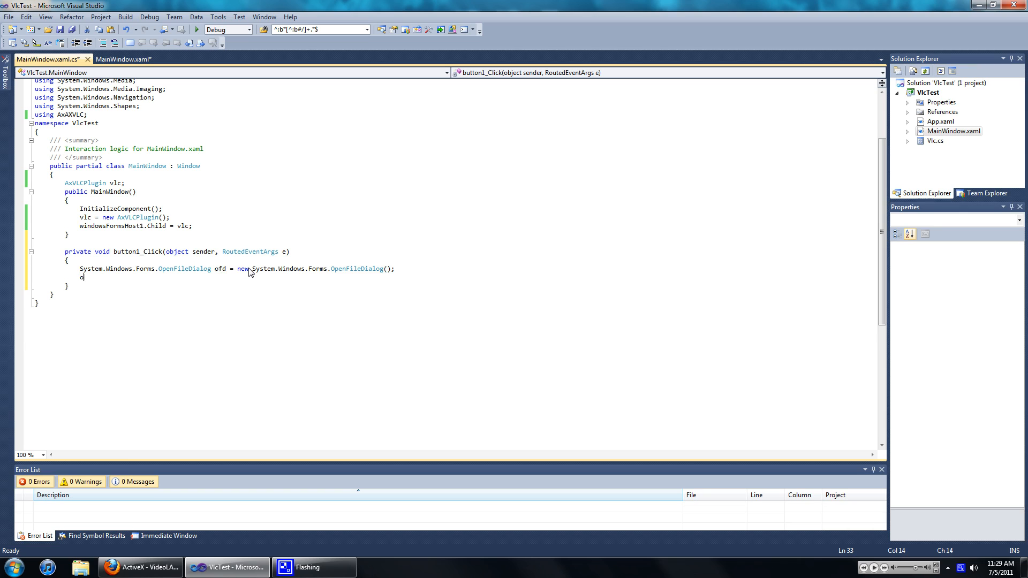
text(fd.sh)
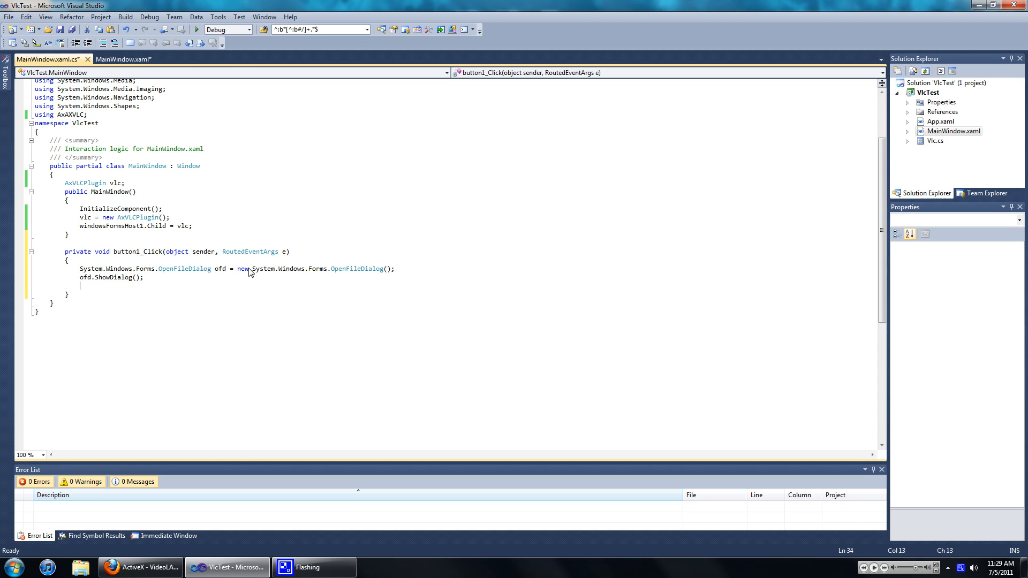
Step: Add an if (ofd.FileName != "") block with braces after ofd.ShowDialog()
text(if ()
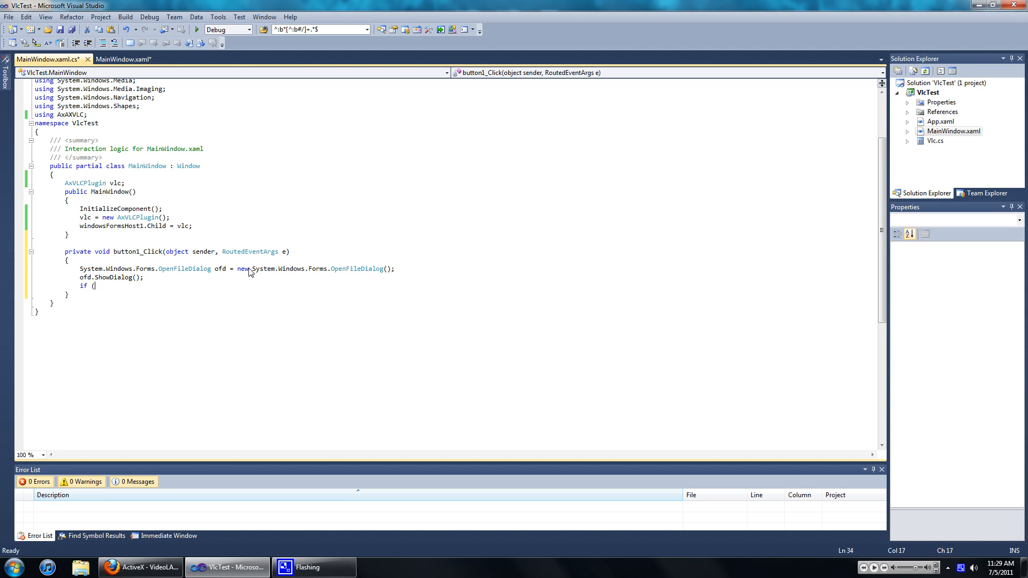
text(ofd)
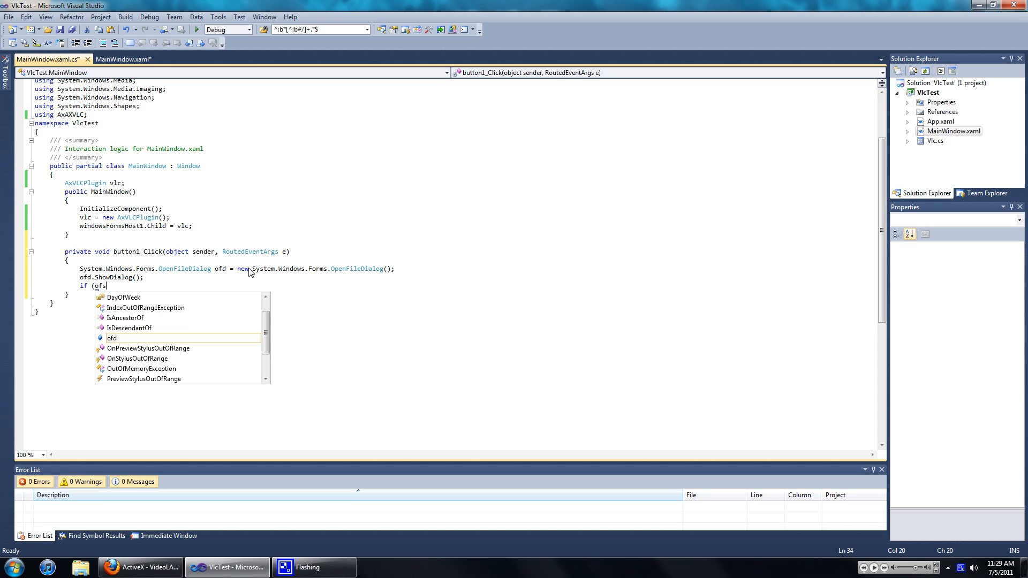
text(.)
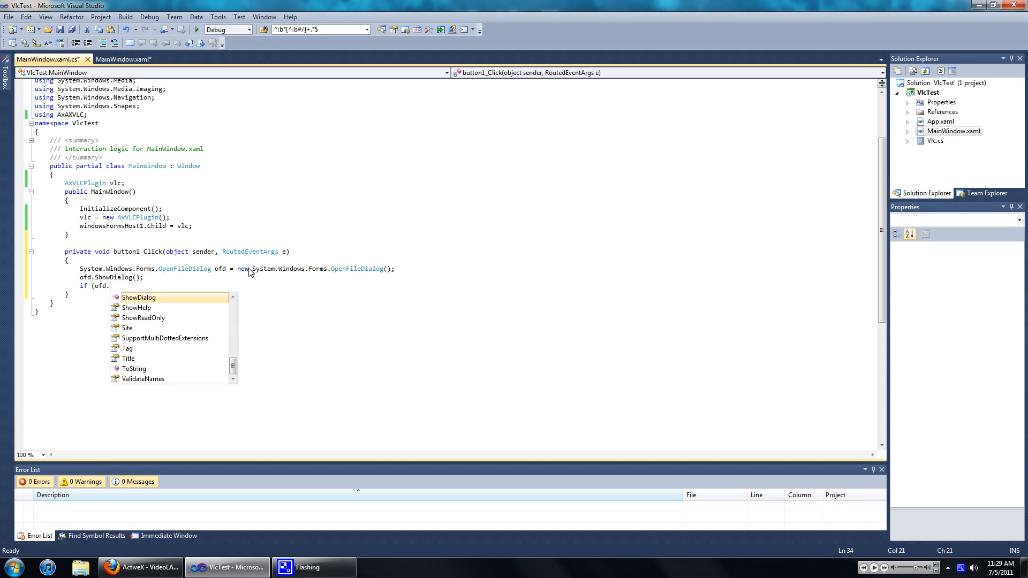
text(FileName !=)
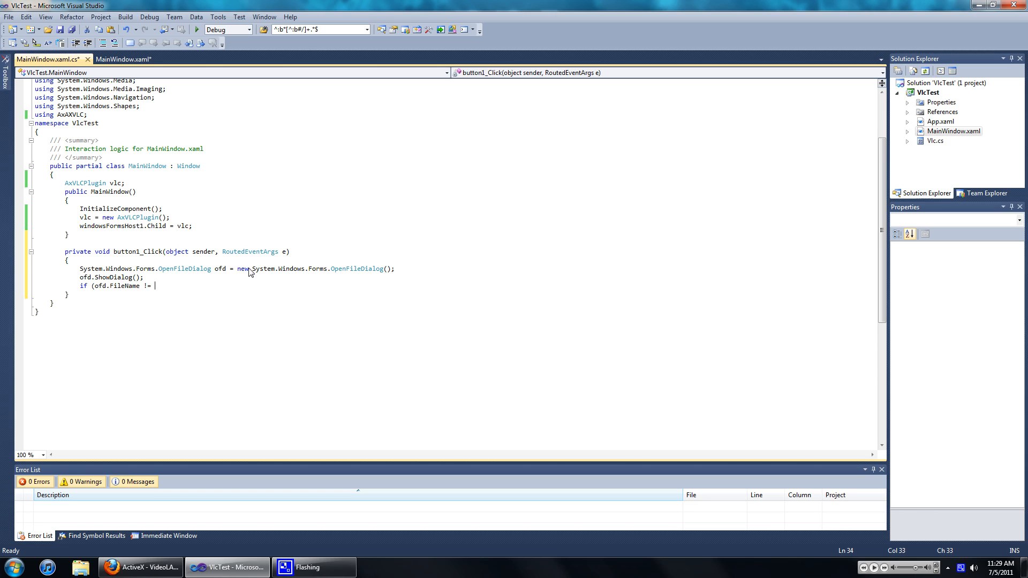
text("")
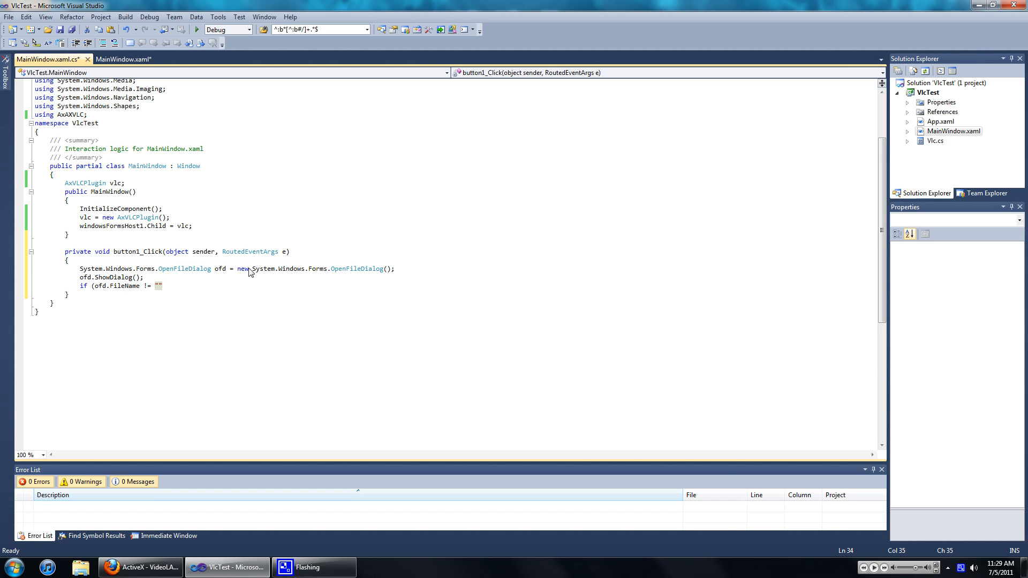
text(")
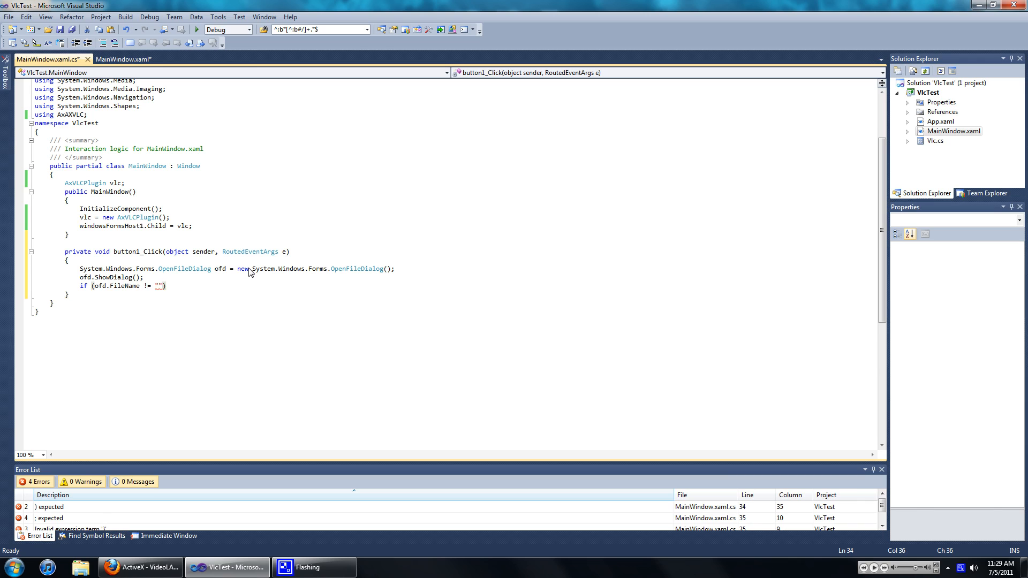
text({)
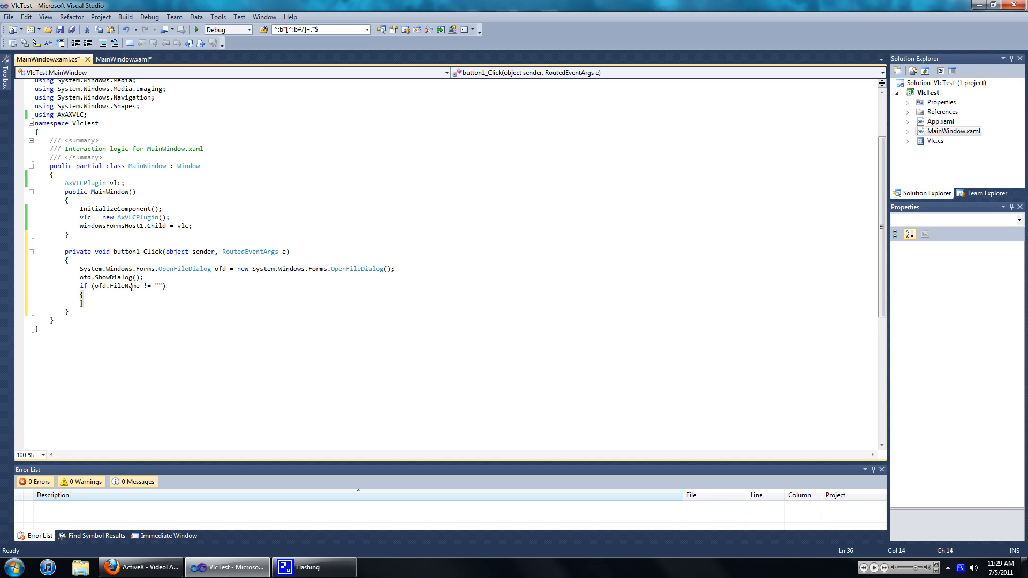
double_click(160, 286)
text(vlc.)
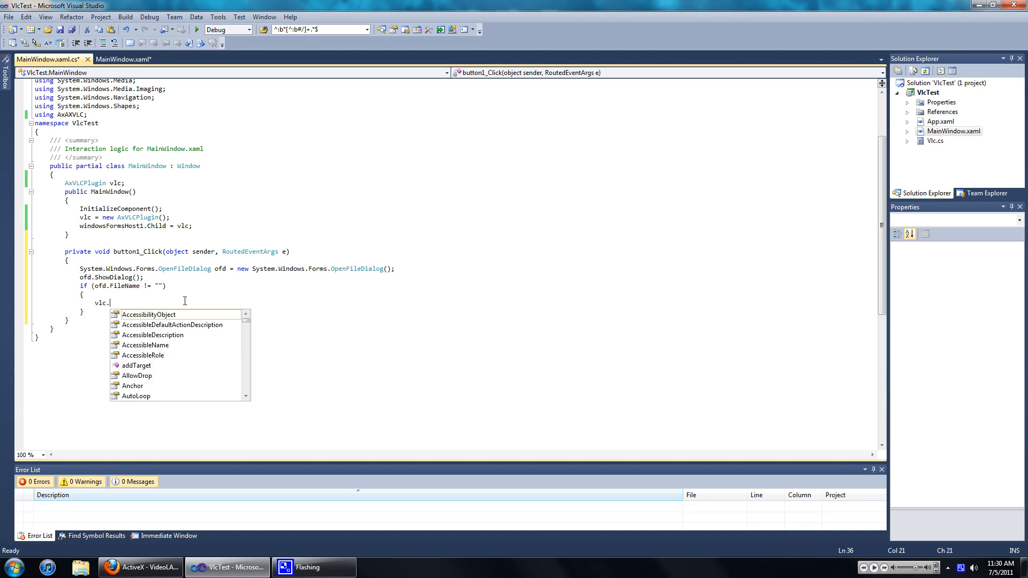
Step: Write vlc.addTarget(ofd.FileName, null, AXVLC.VLCPlaylistMode.VLCPlayListReplaceAndGo, 0) inside the if block
text(addTarget)
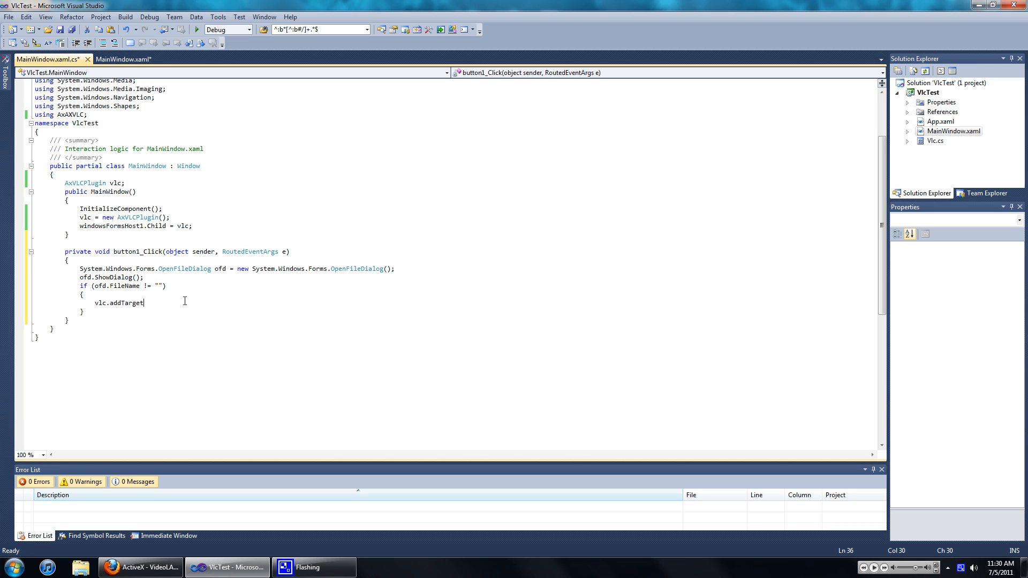
text(()
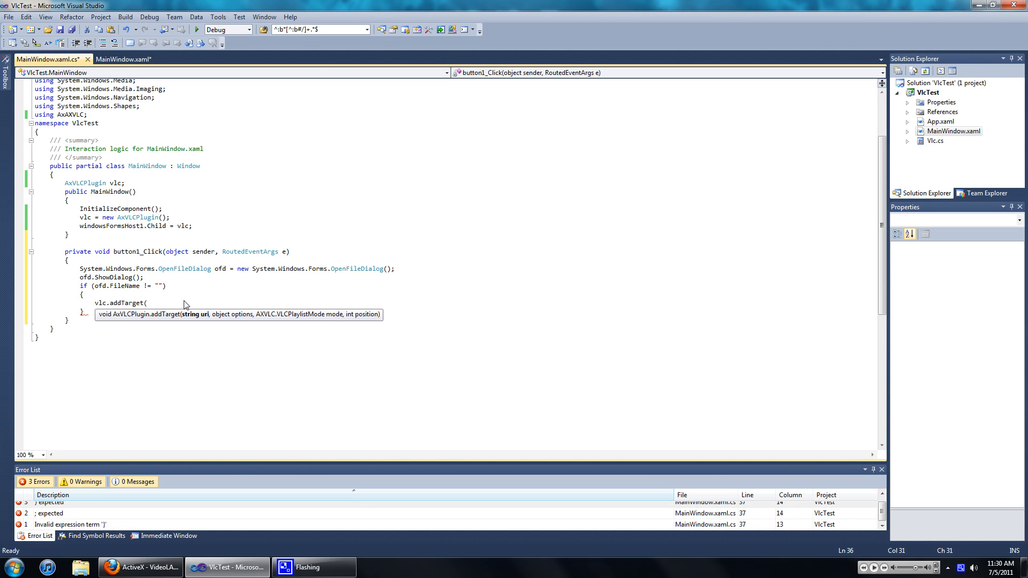
text(ofd.fileName)
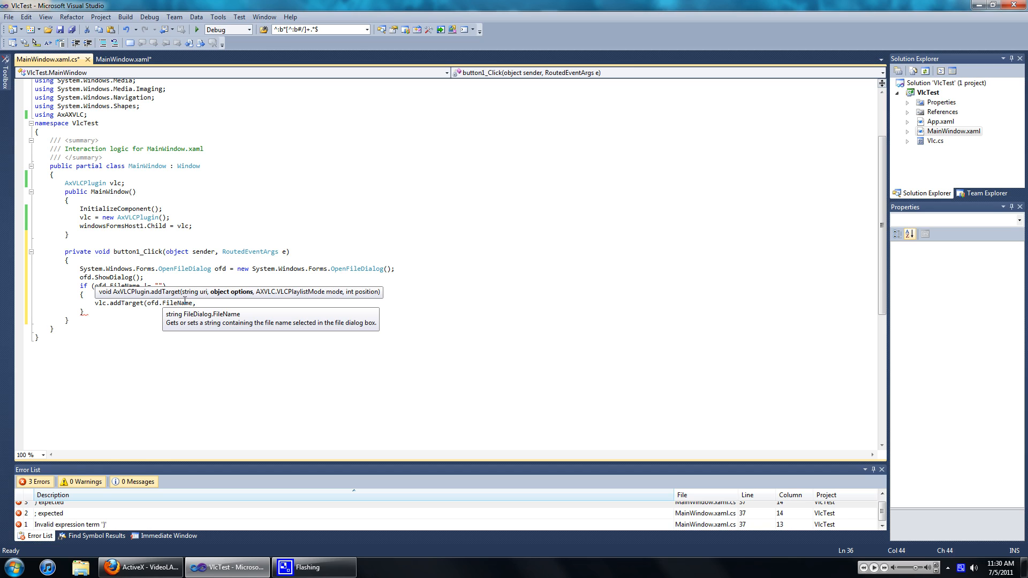
text(,null)
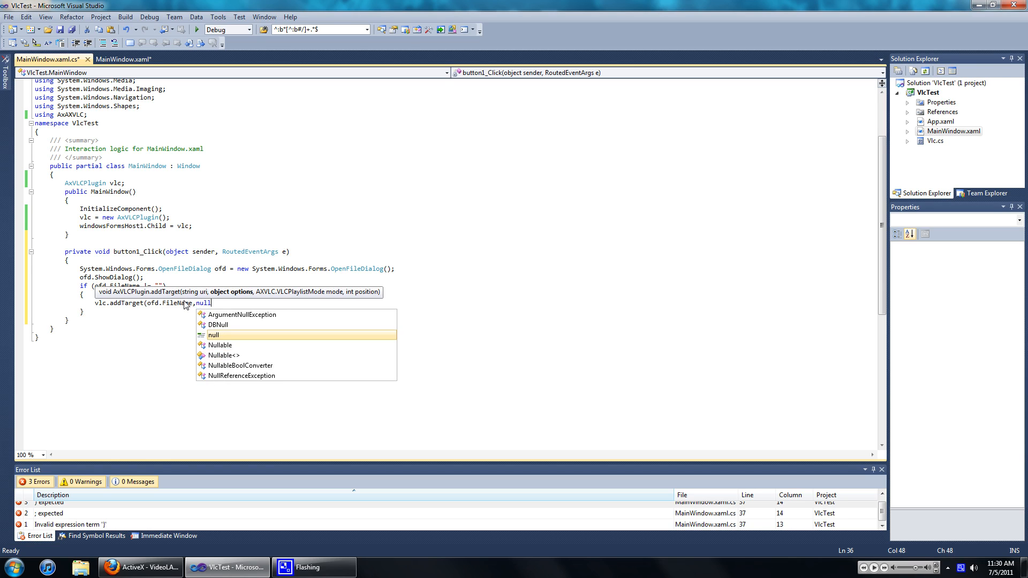
text(,)
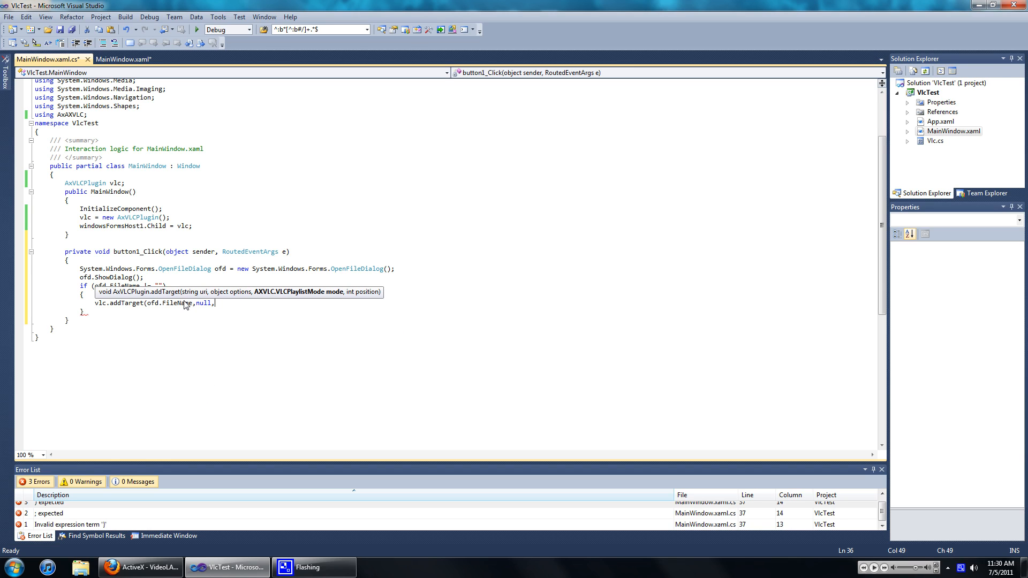
text(ax)
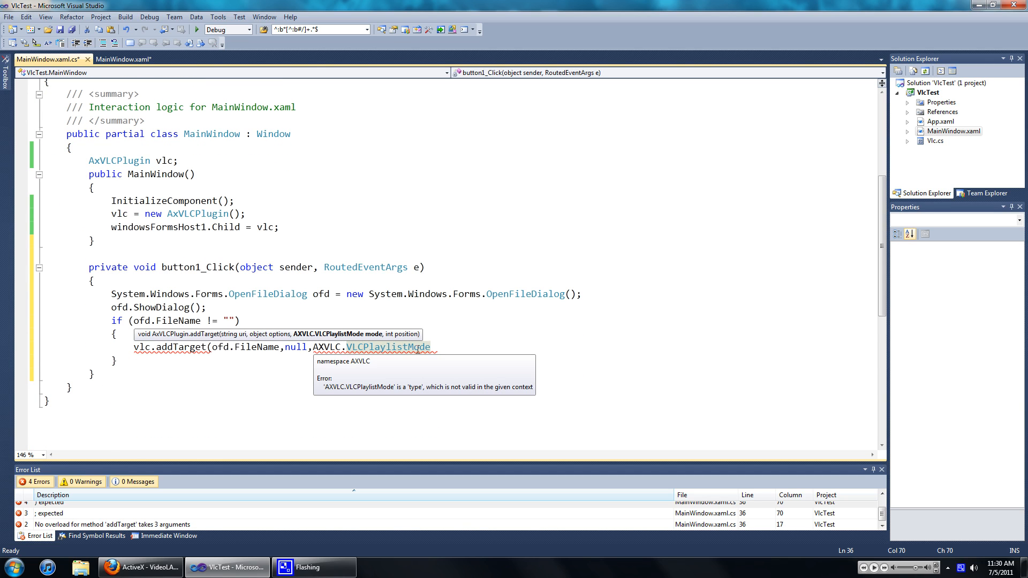
text(.)
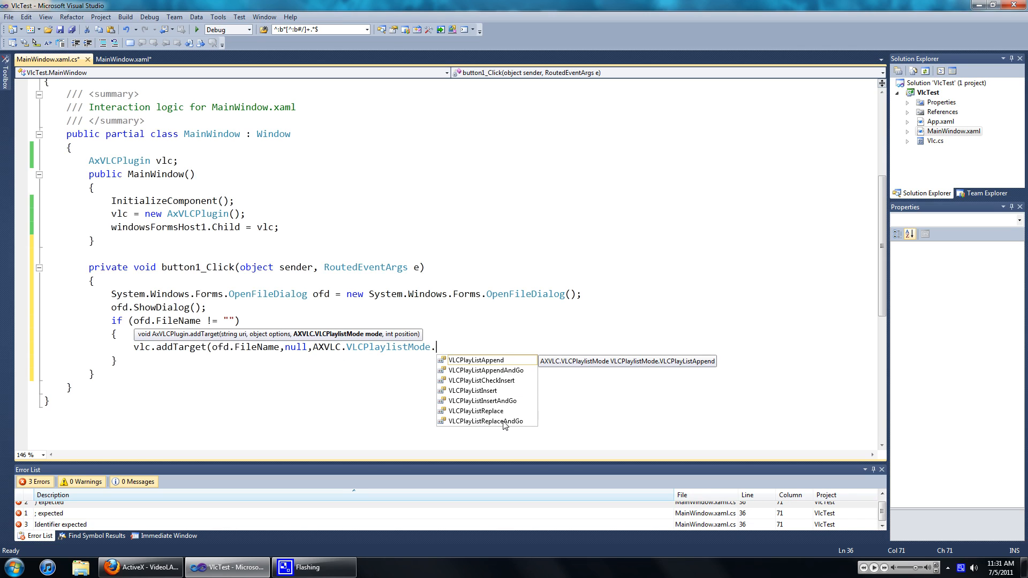
double_click(481, 420)
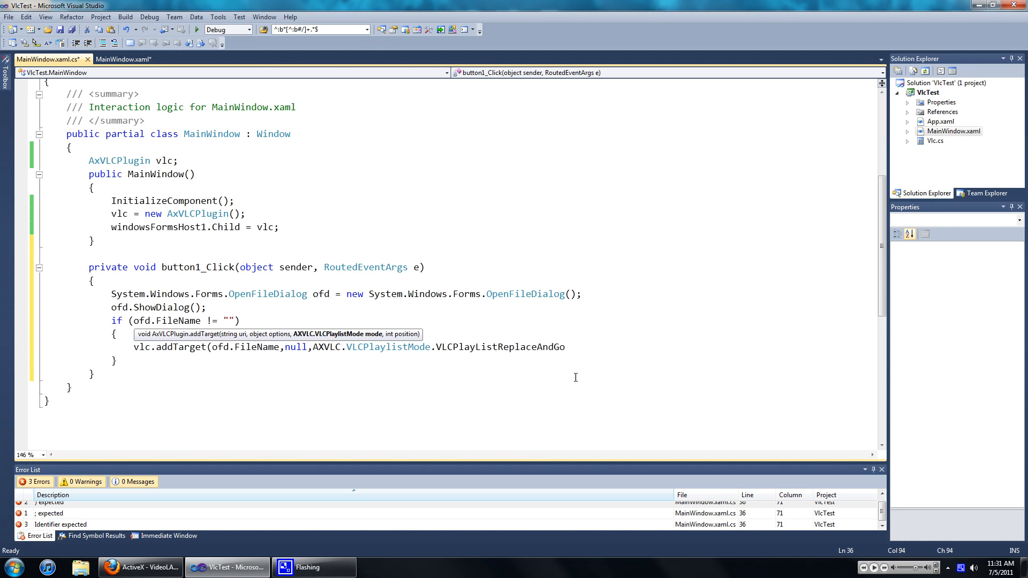
text(, 0);)
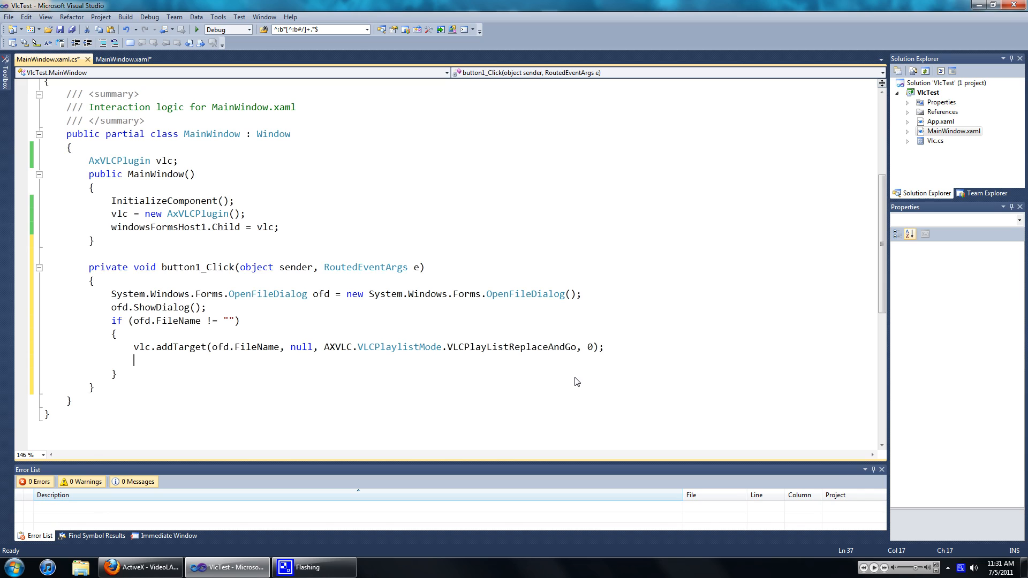
Step: Follow it with vlc.play() to start playback
text(vlc)
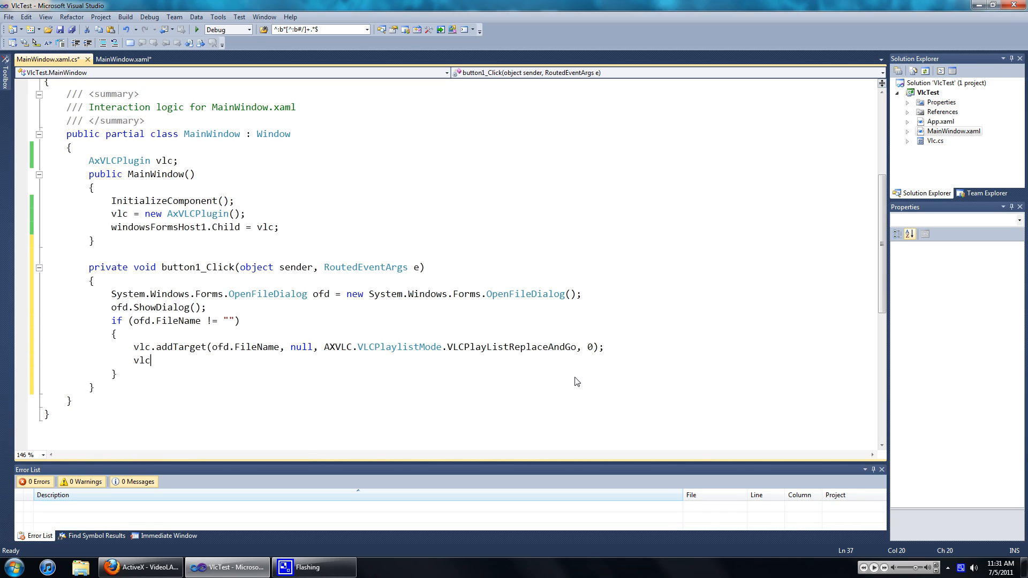
text(.play)
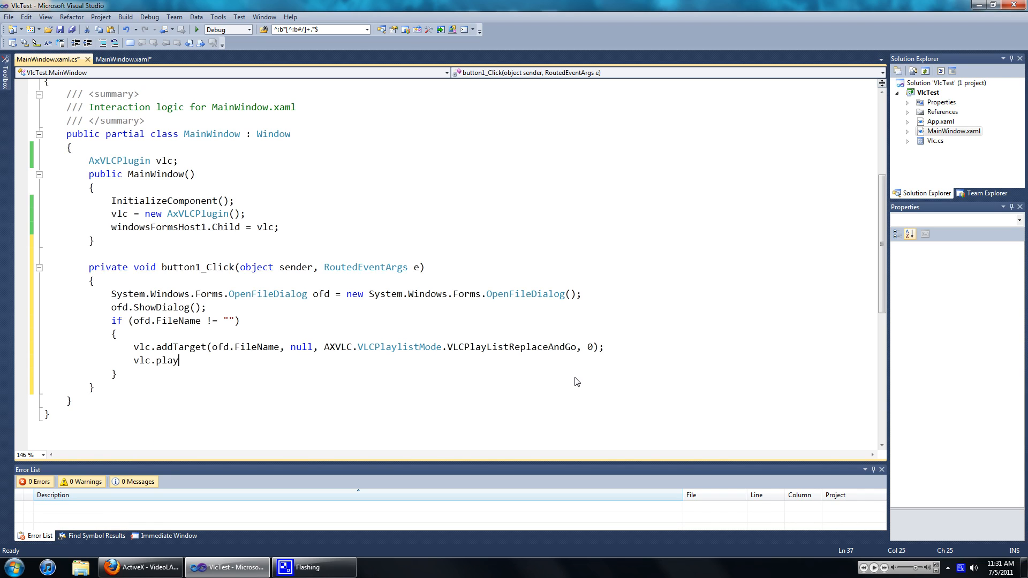
text(();)
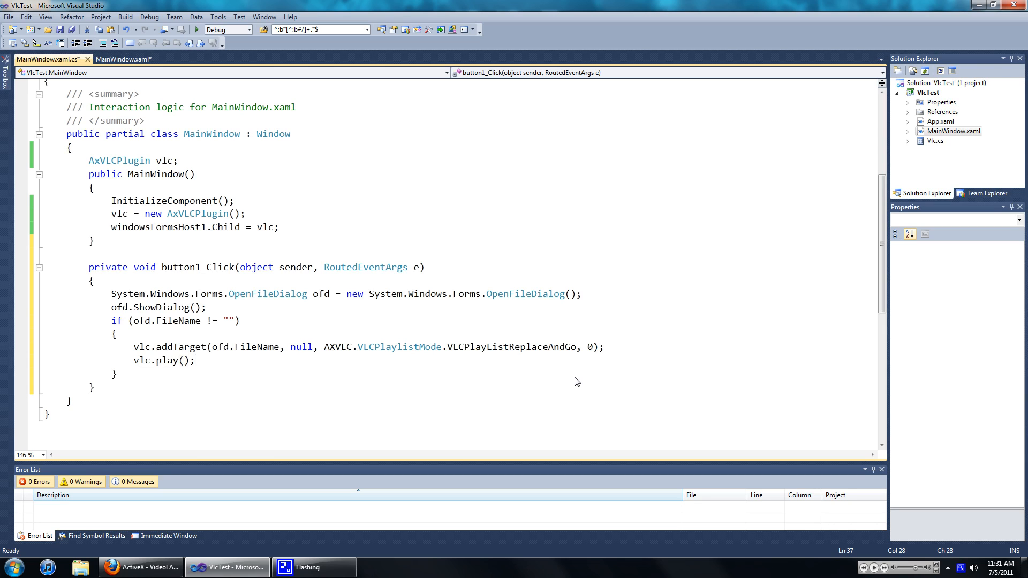
mouse_move(197, 29)
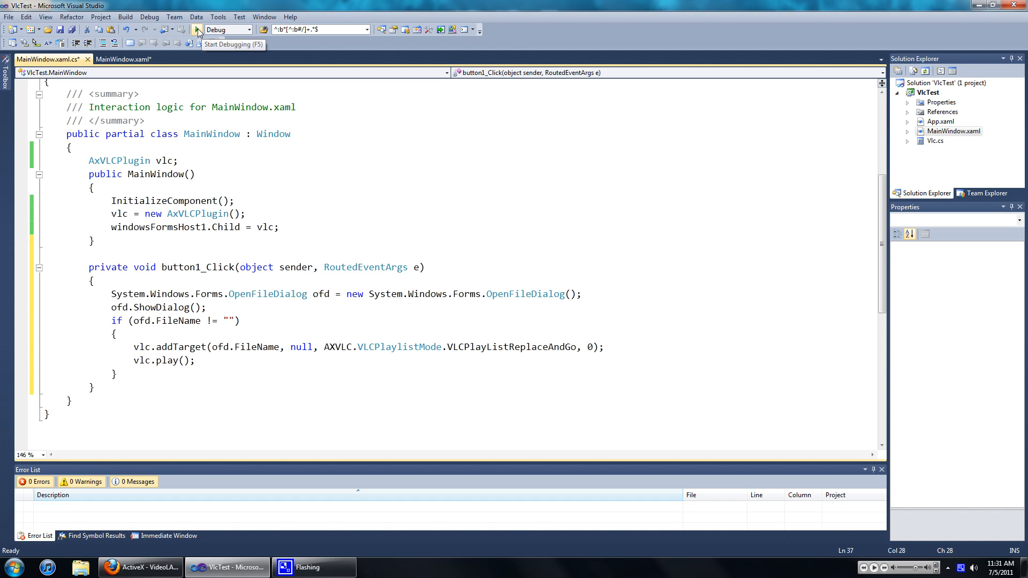
click(197, 29)
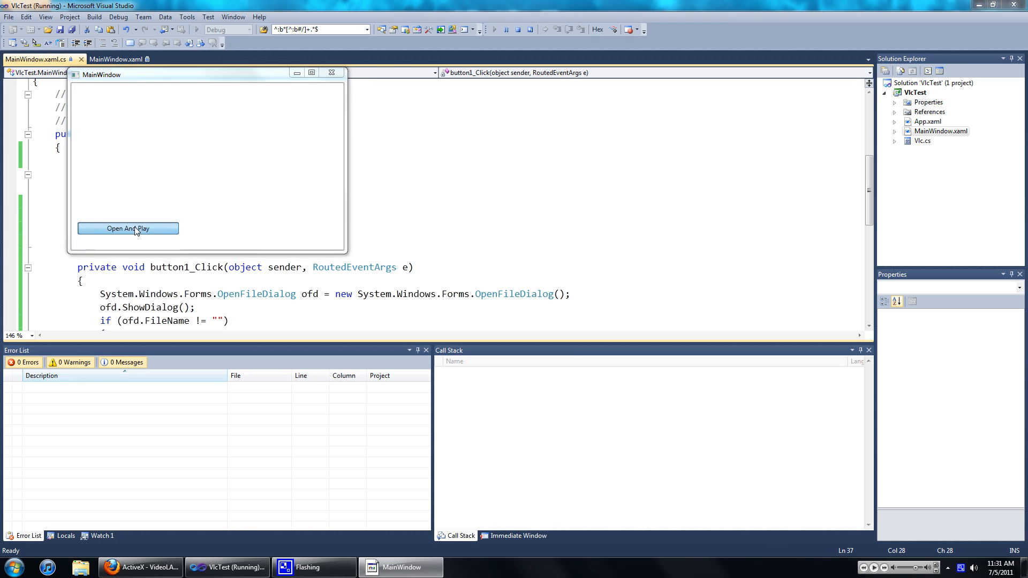
click(128, 229)
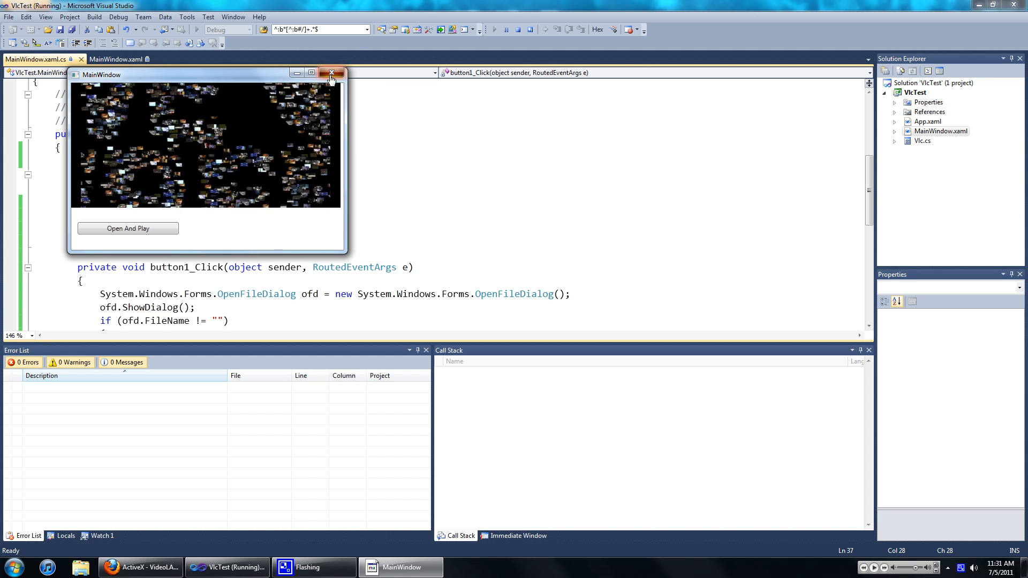
click(332, 73)
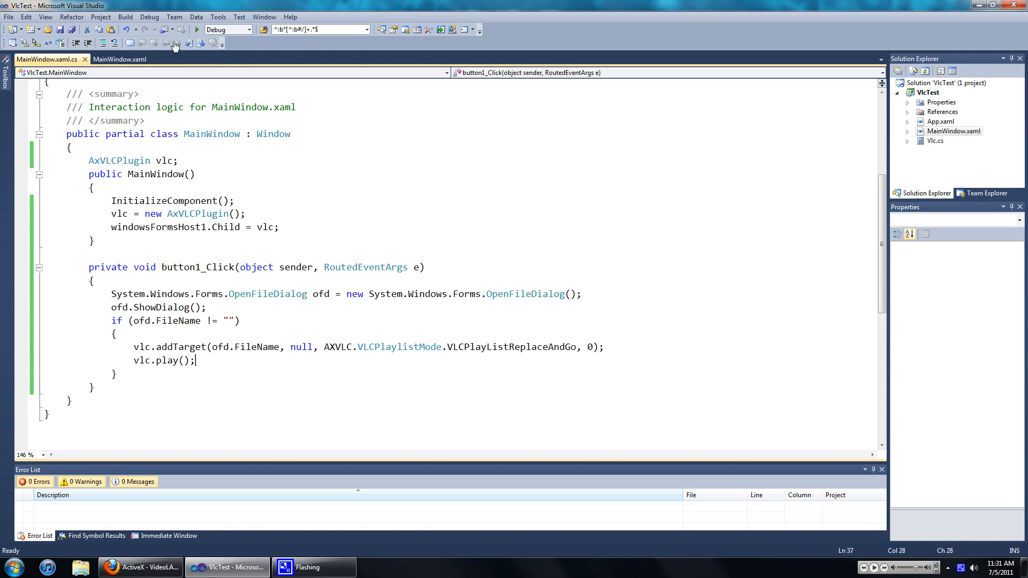
mouse_move(143, 436)
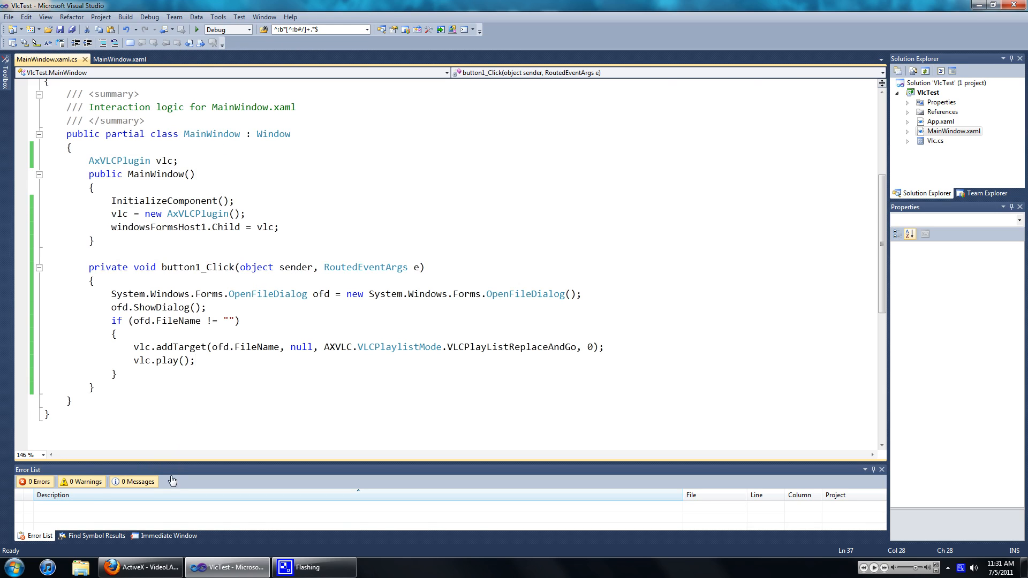
click(138, 568)
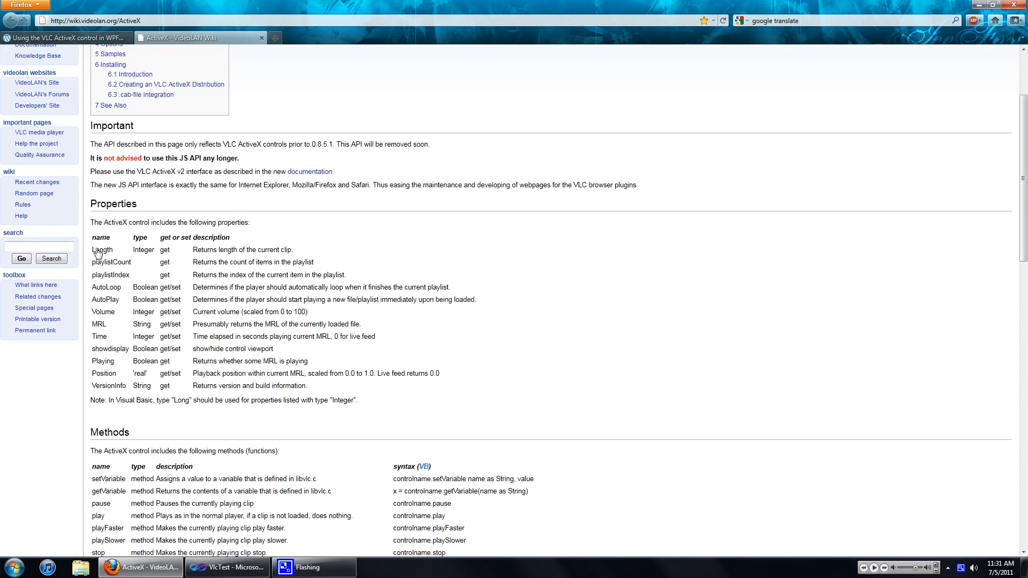
mouse_move(111, 269)
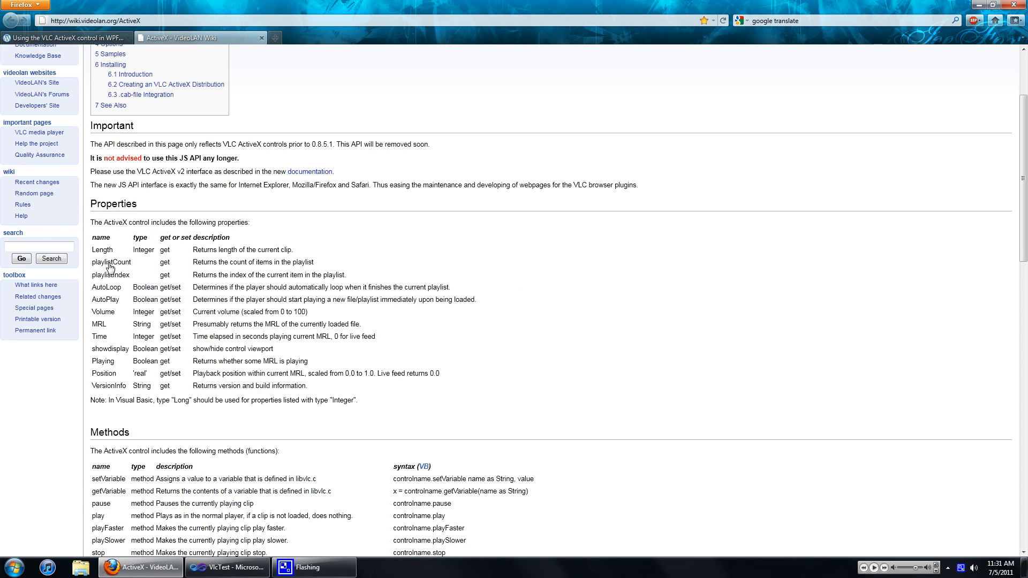
Step: Scroll the VideoLAN ActiveX wiki page down to the Methods table listing addTarget and play
scroll(down, 3)
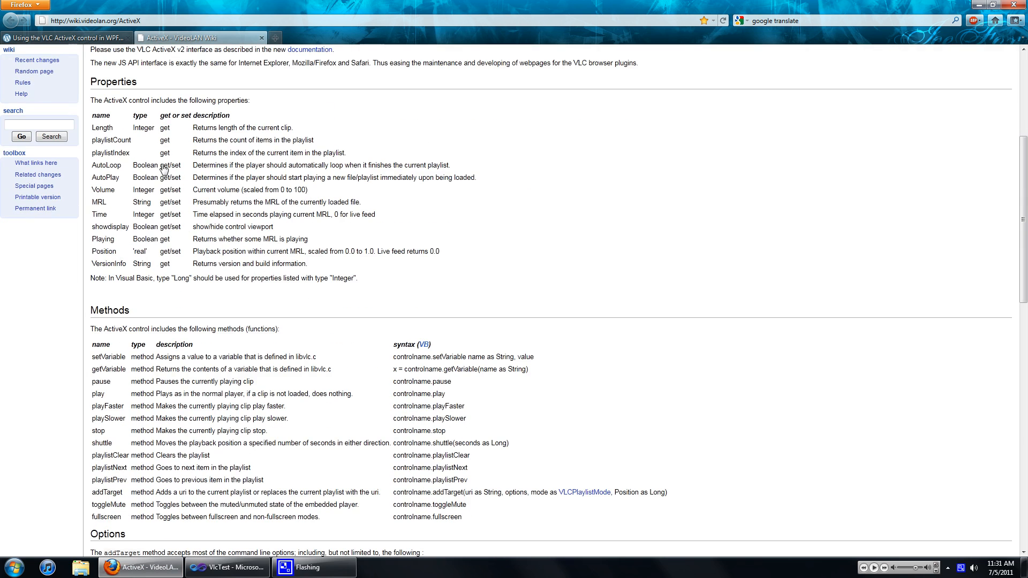
mouse_move(122, 136)
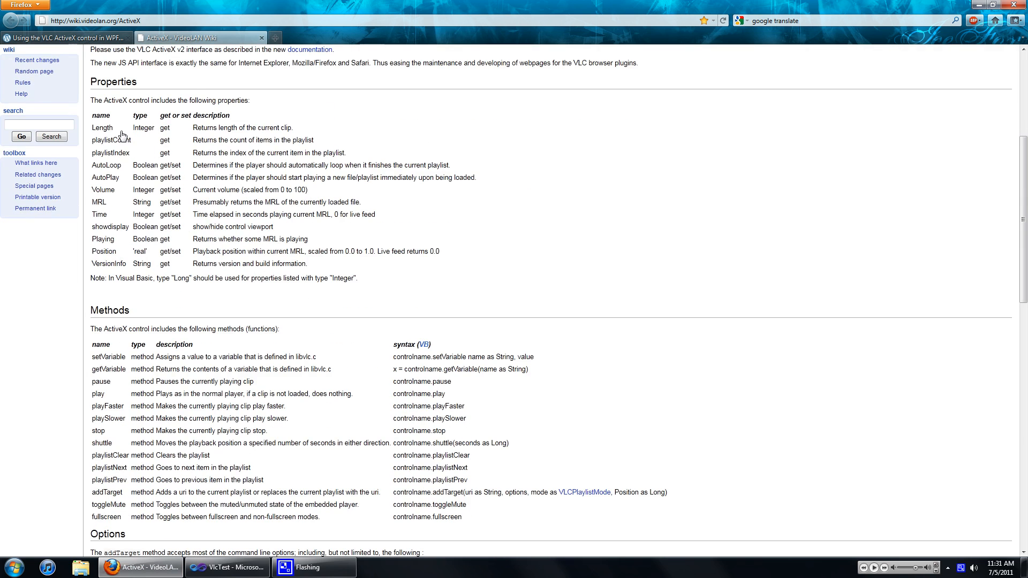